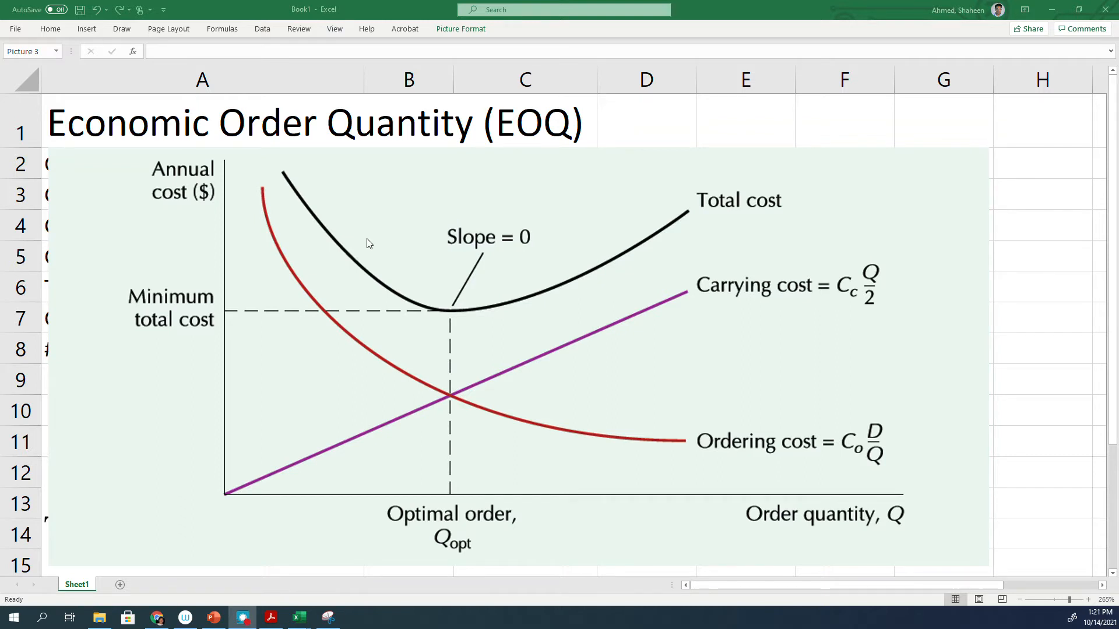
Select the EOQ cost-curve diagram picture covering the worksheet
click(399, 259)
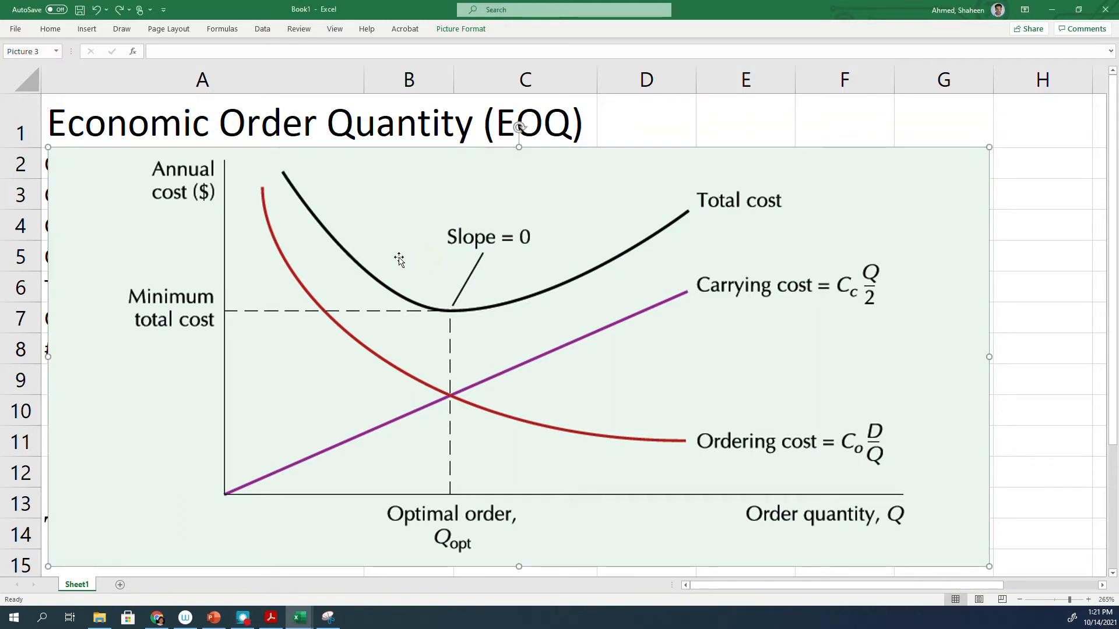
mouse_move(408, 241)
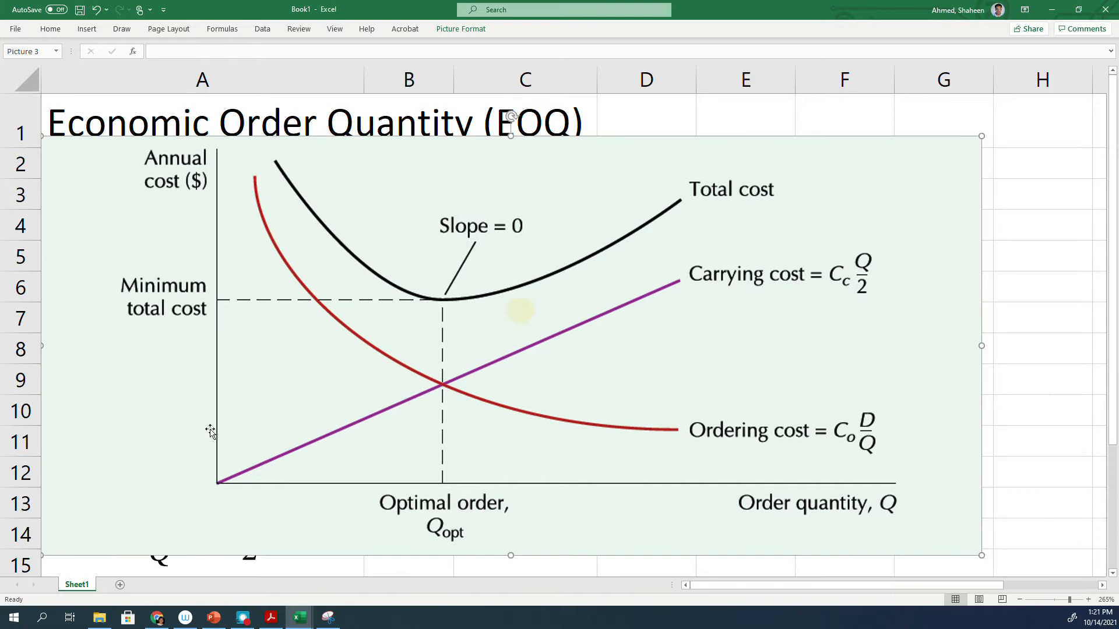
mouse_move(551, 346)
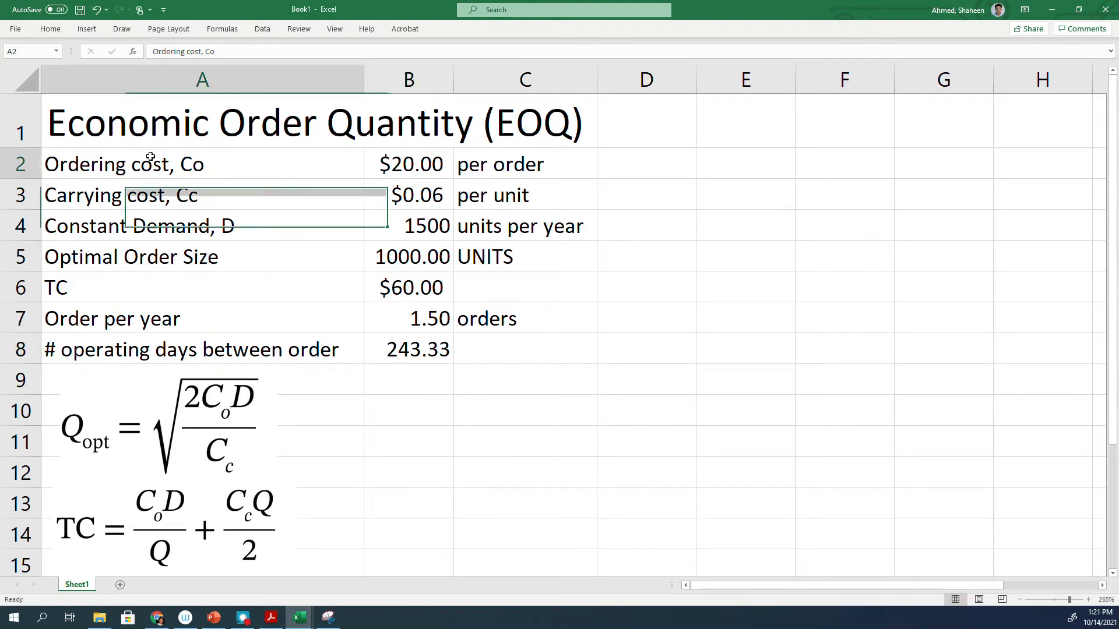
Enter the headers Order Quantity, Carry Cost, Ordering Cost and Total Cost across D1:G1
click(646, 122)
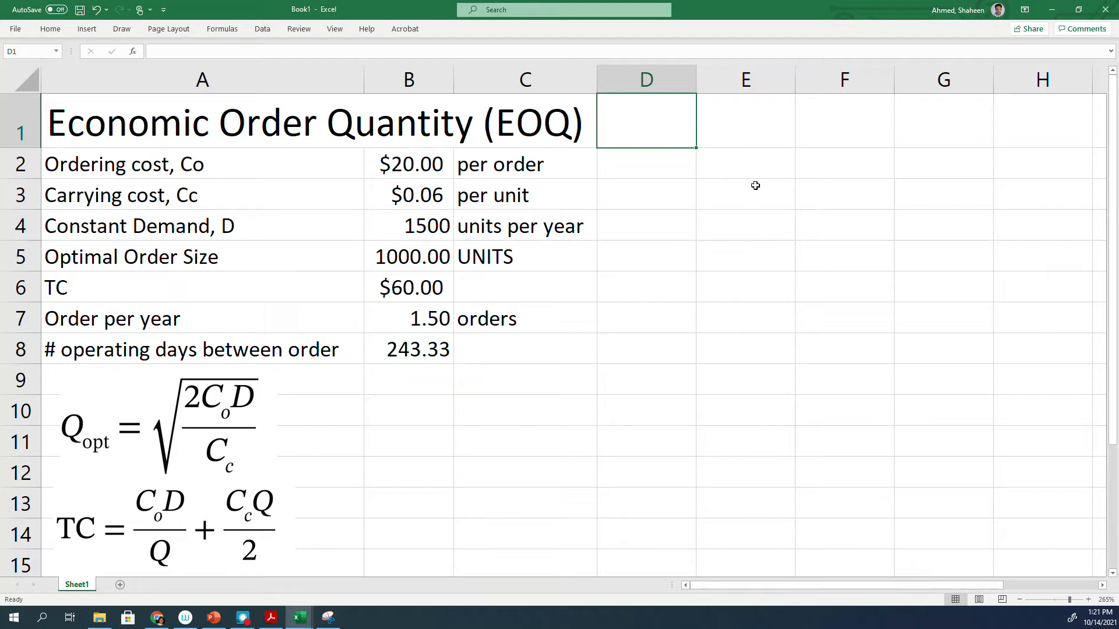
click(744, 121)
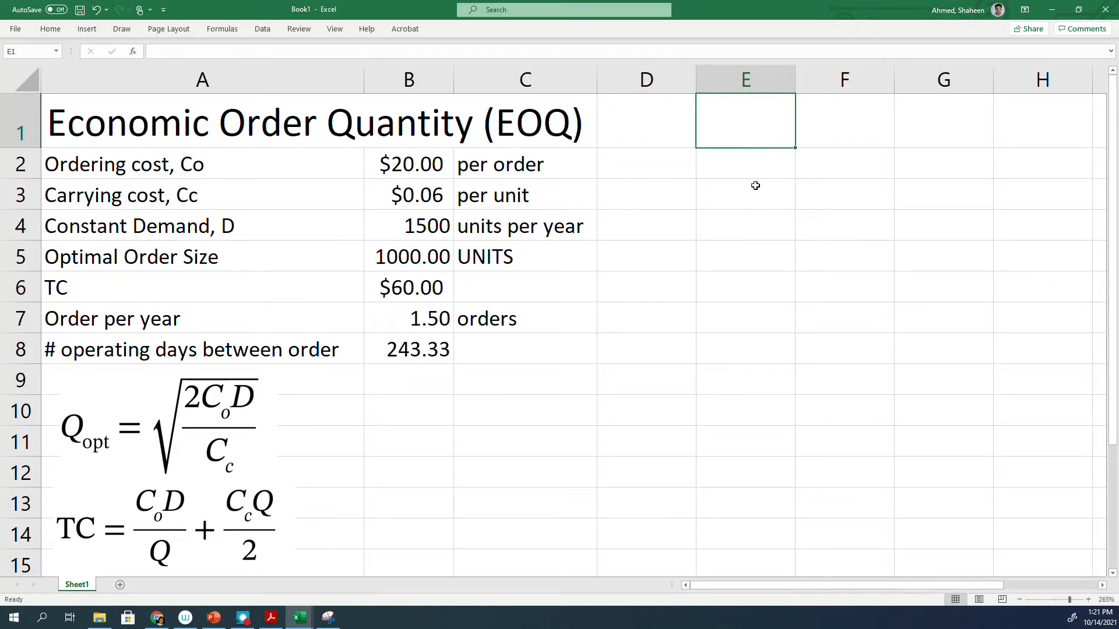
text(ca)
click(844, 121)
text(H)
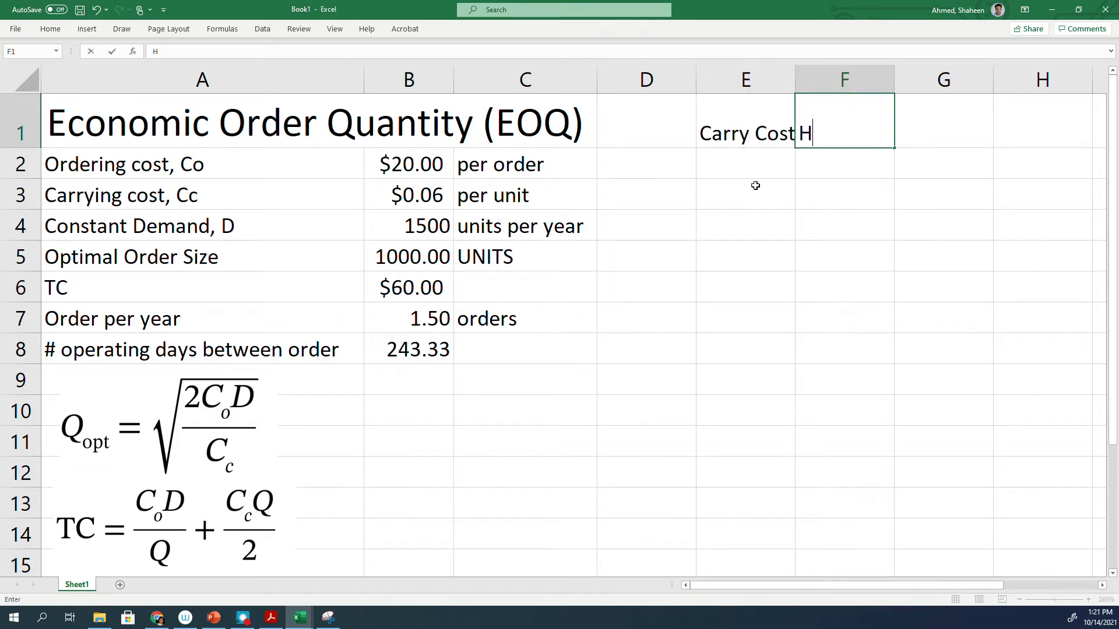
key(Backspace)
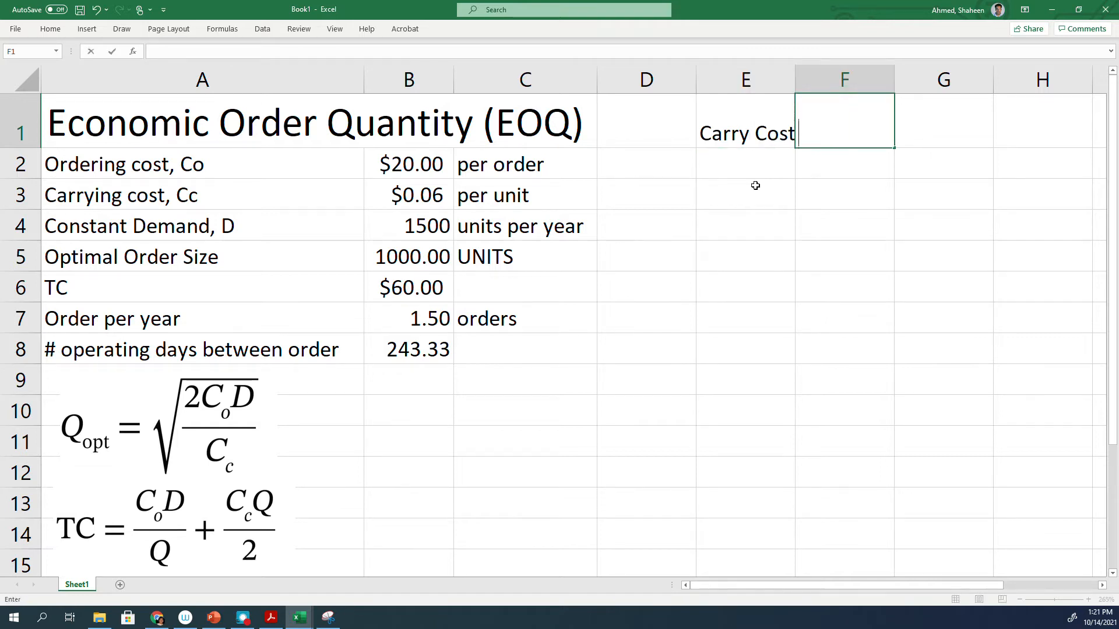
text(Order)
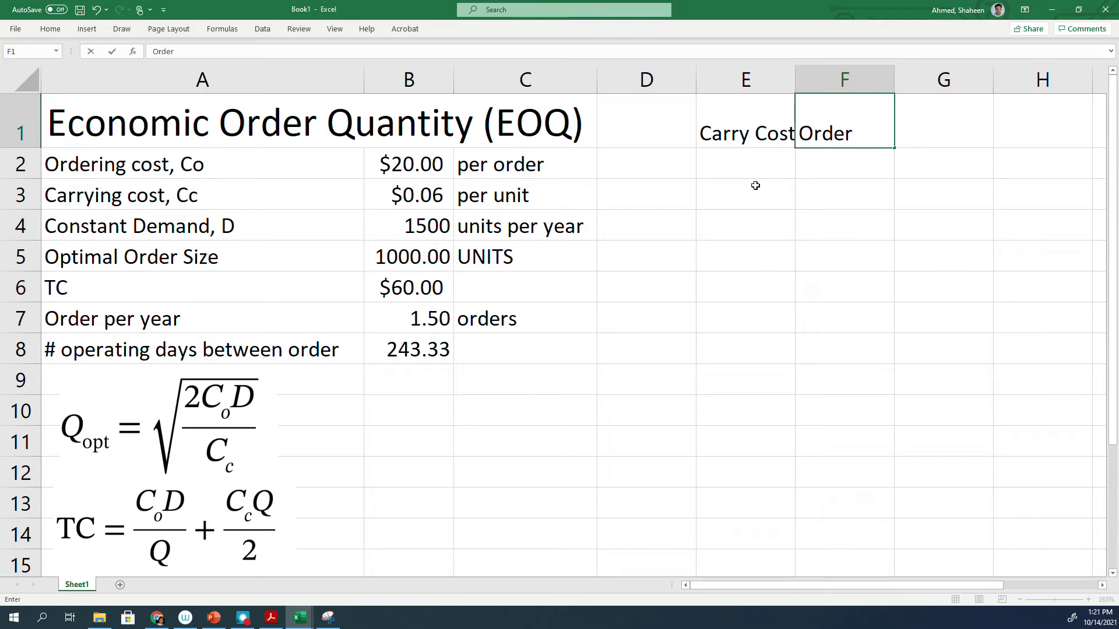
text(to)
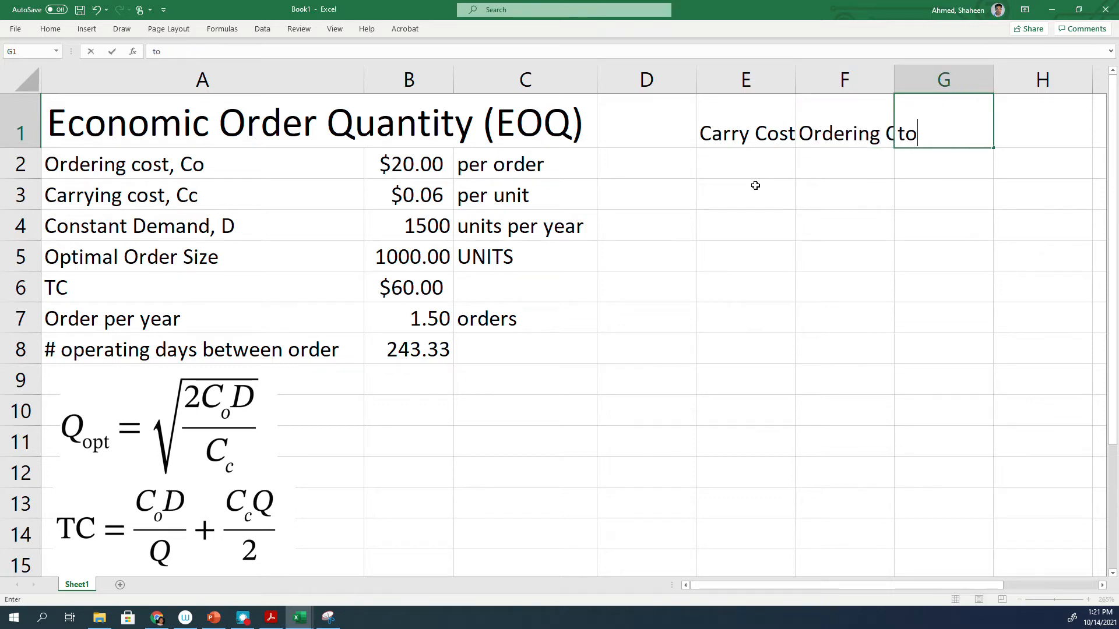
text(Total)
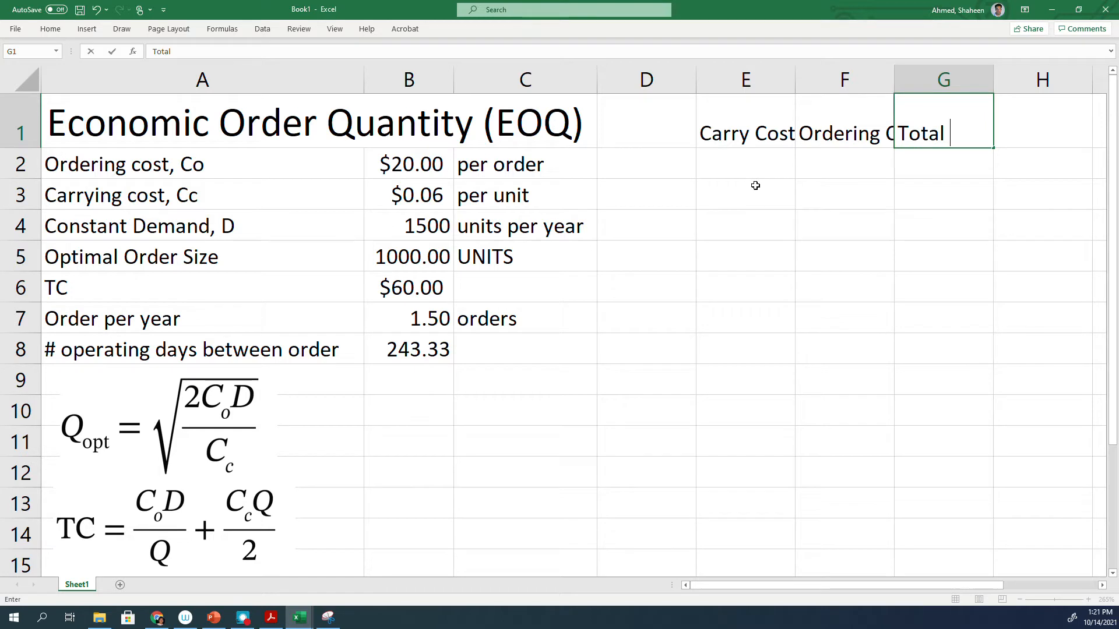
click(745, 163)
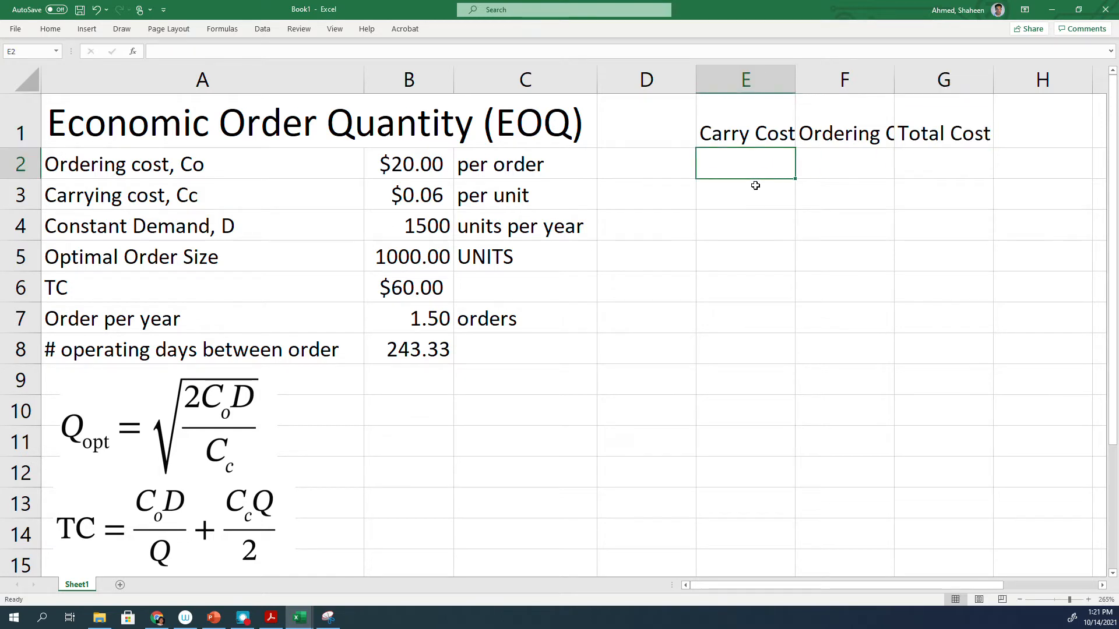
click(645, 120)
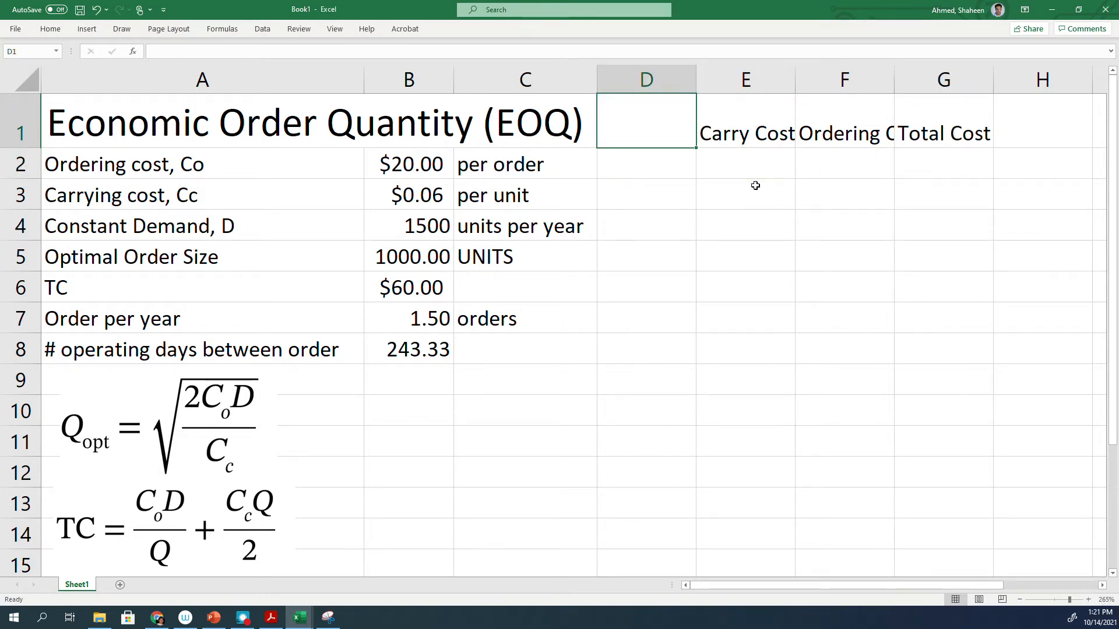
text(O)
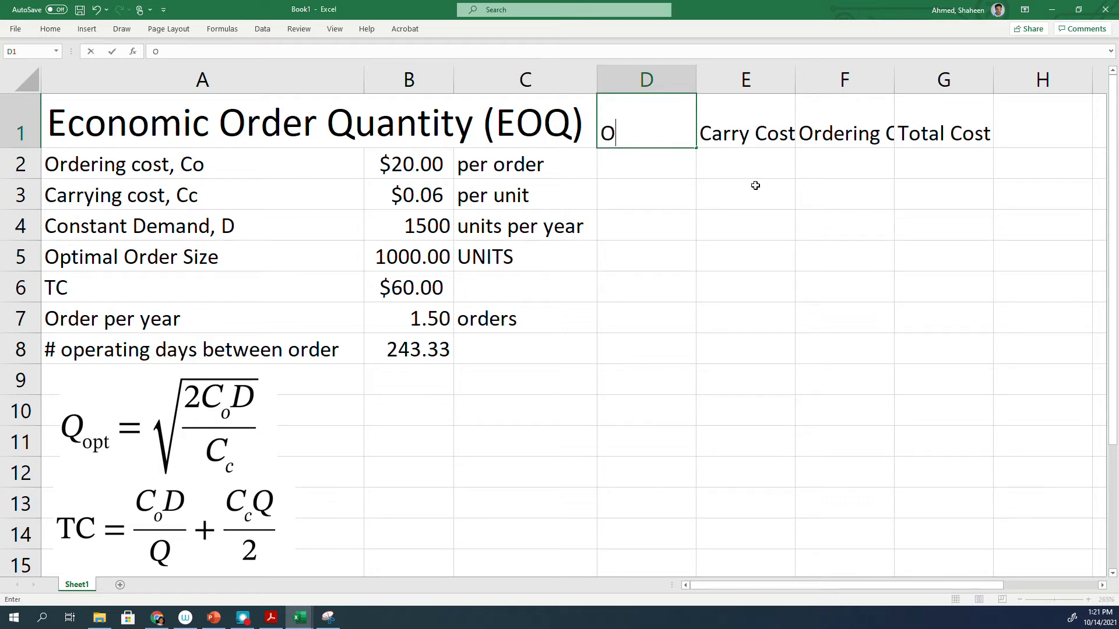
text(rder Quantity)
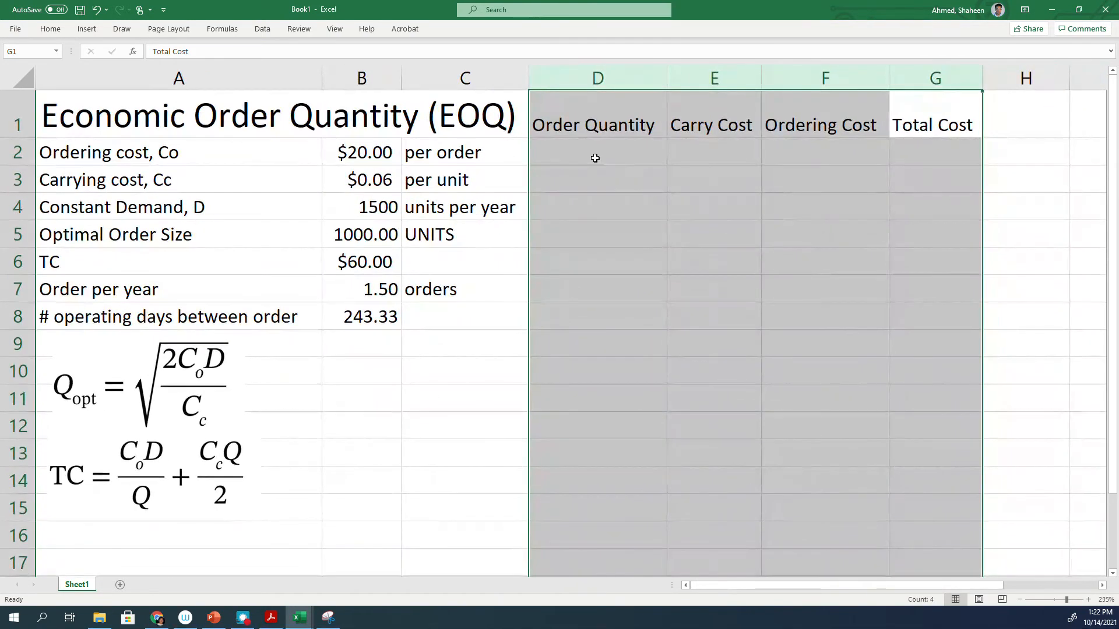
Enter the starting order quantity in D2 and scroll back to the top
click(594, 157)
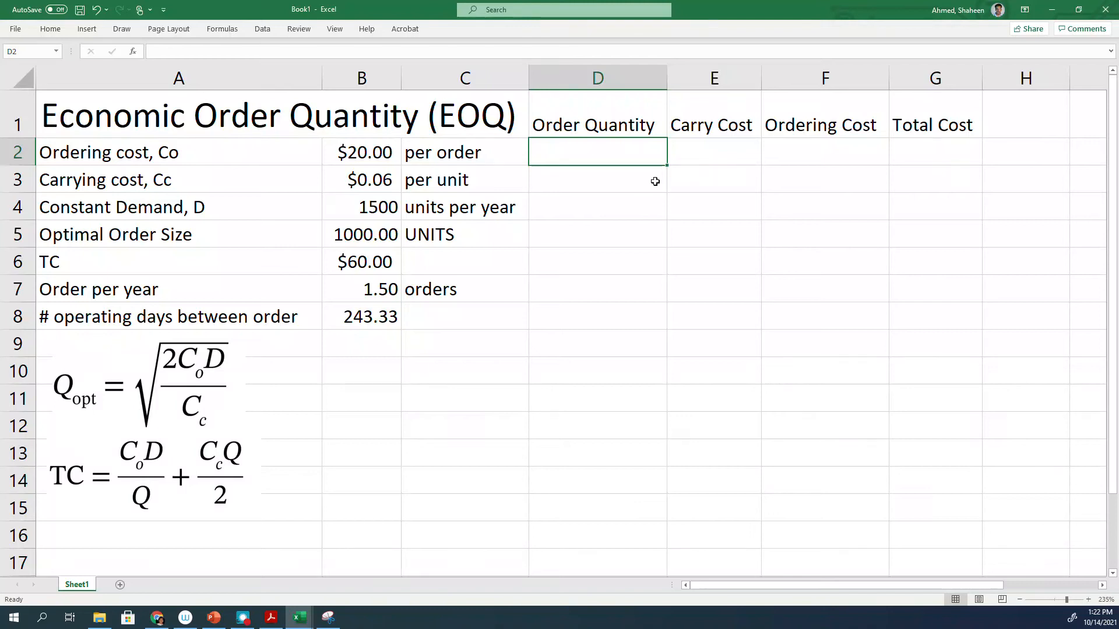
text(20)
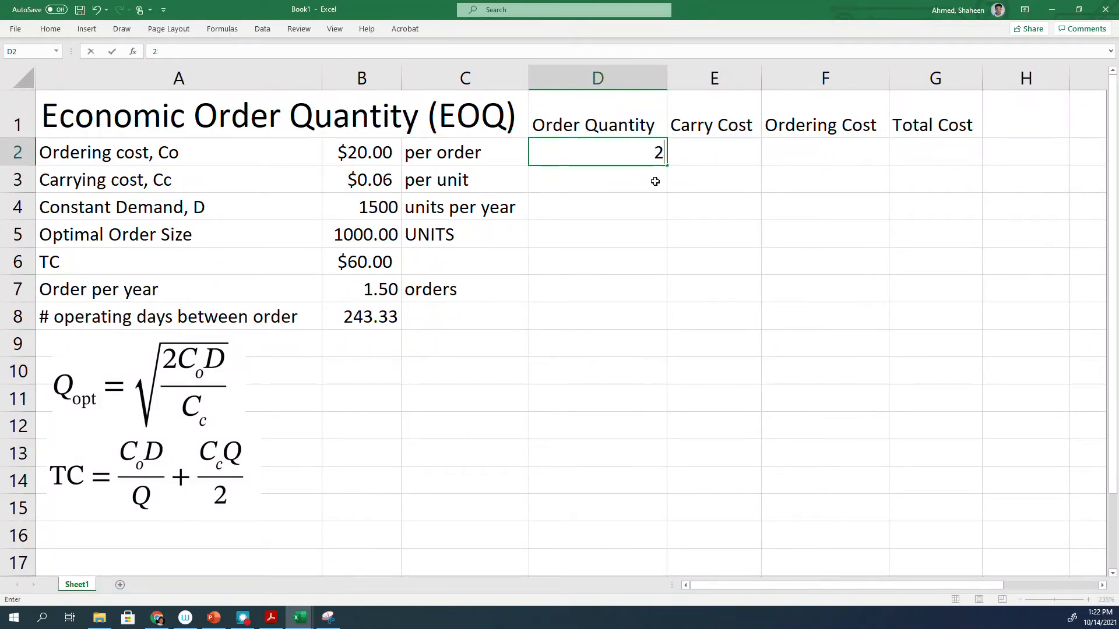
text(5)
key(Enter)
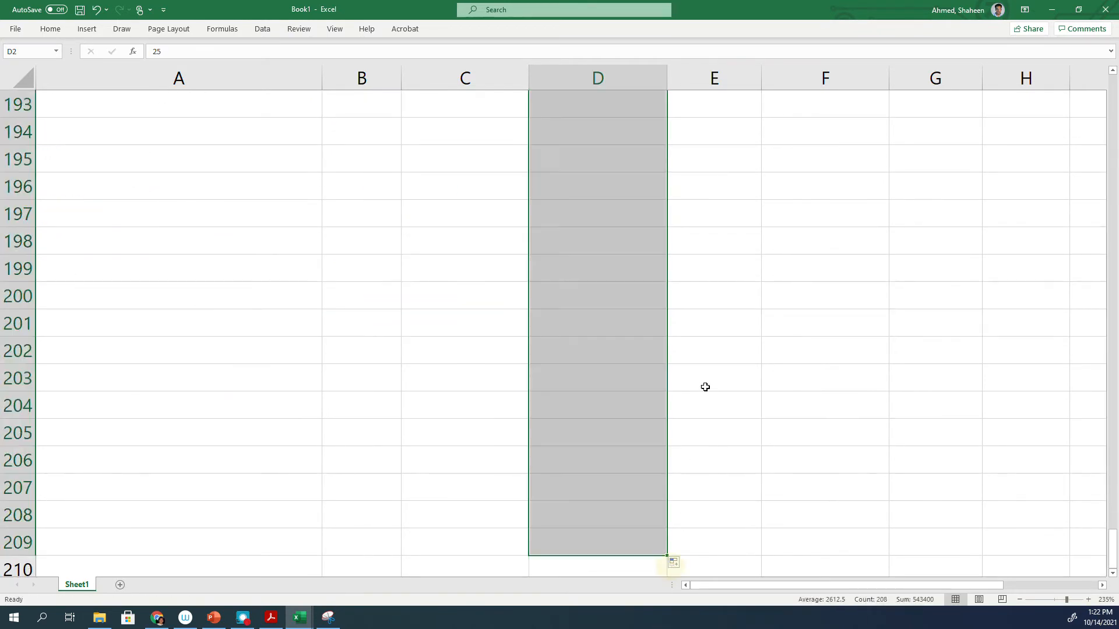
scroll(up, 3)
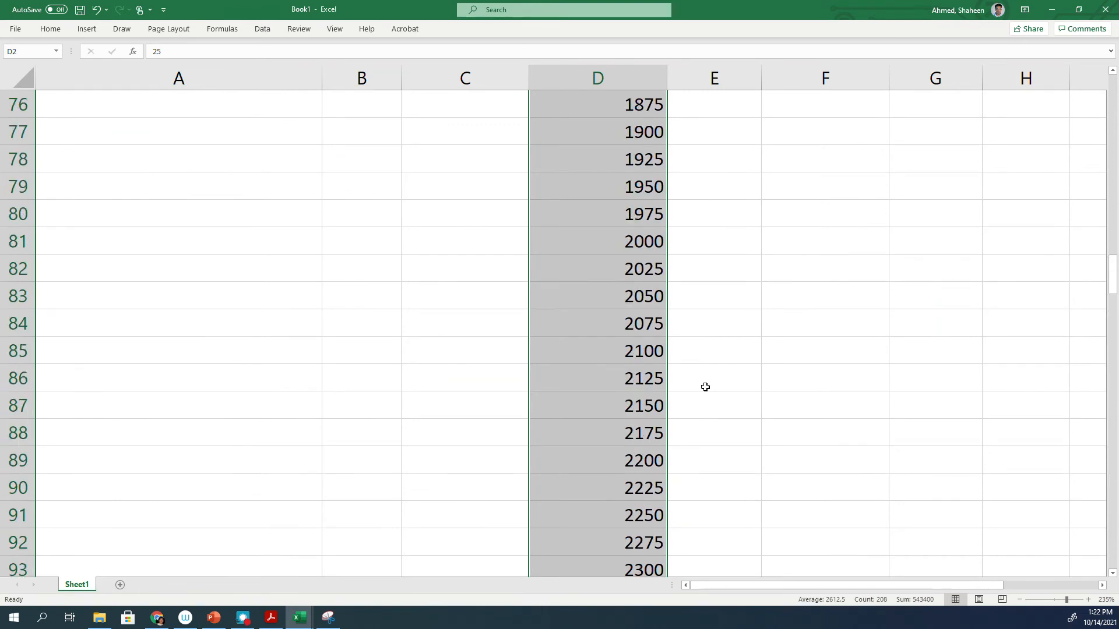
scroll(up, 3)
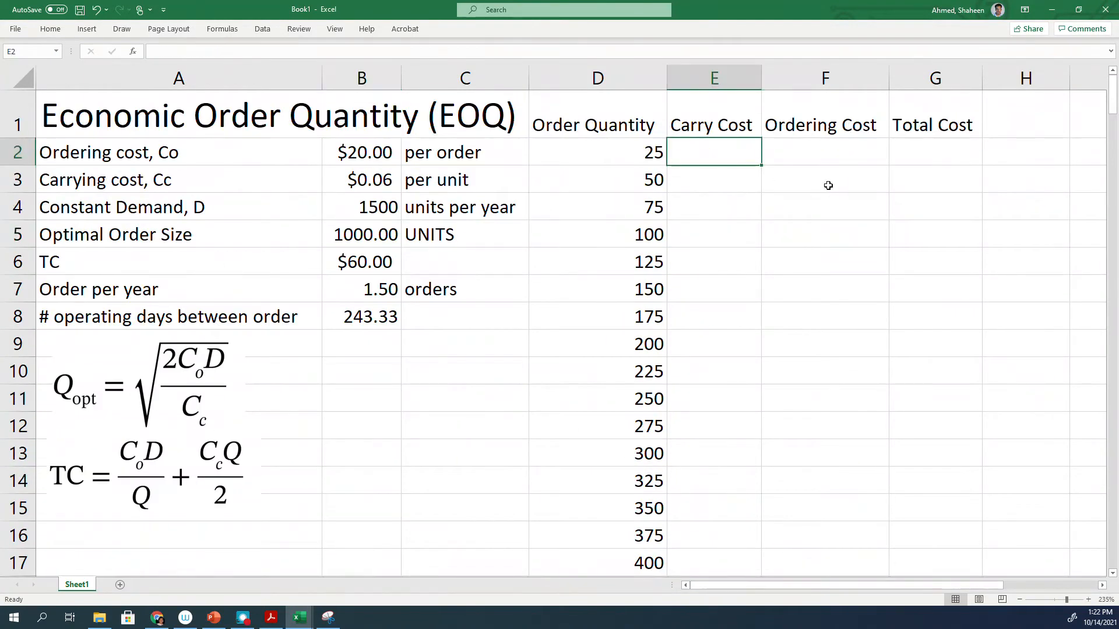
Enter the carry cost formula in E2 as B3*D2/2, locking B3 with F4
text(=)
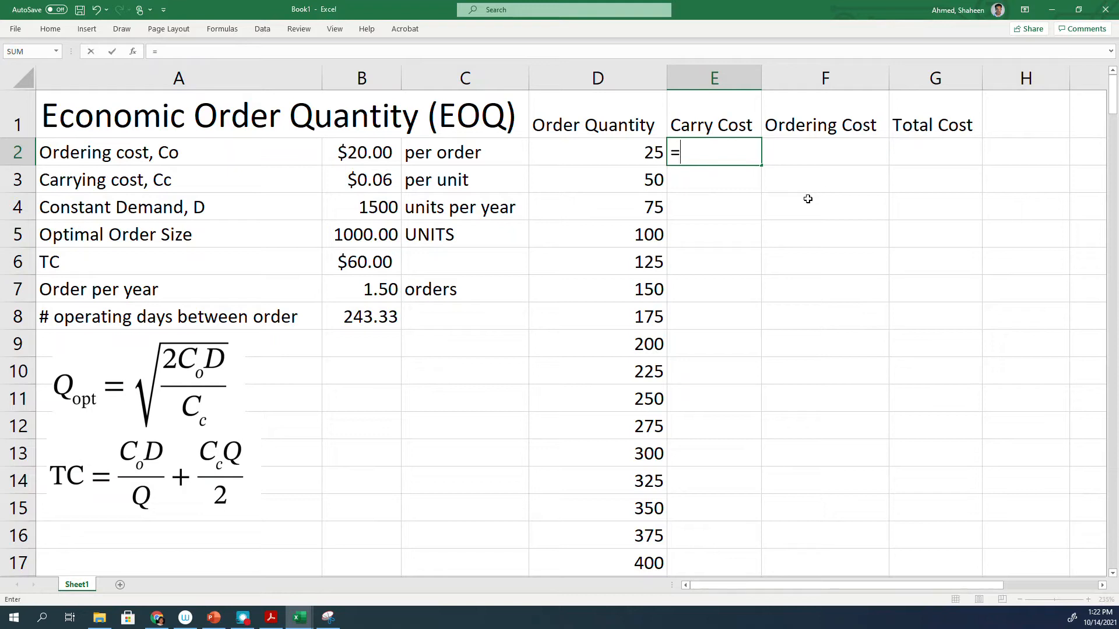
mouse_move(616, 152)
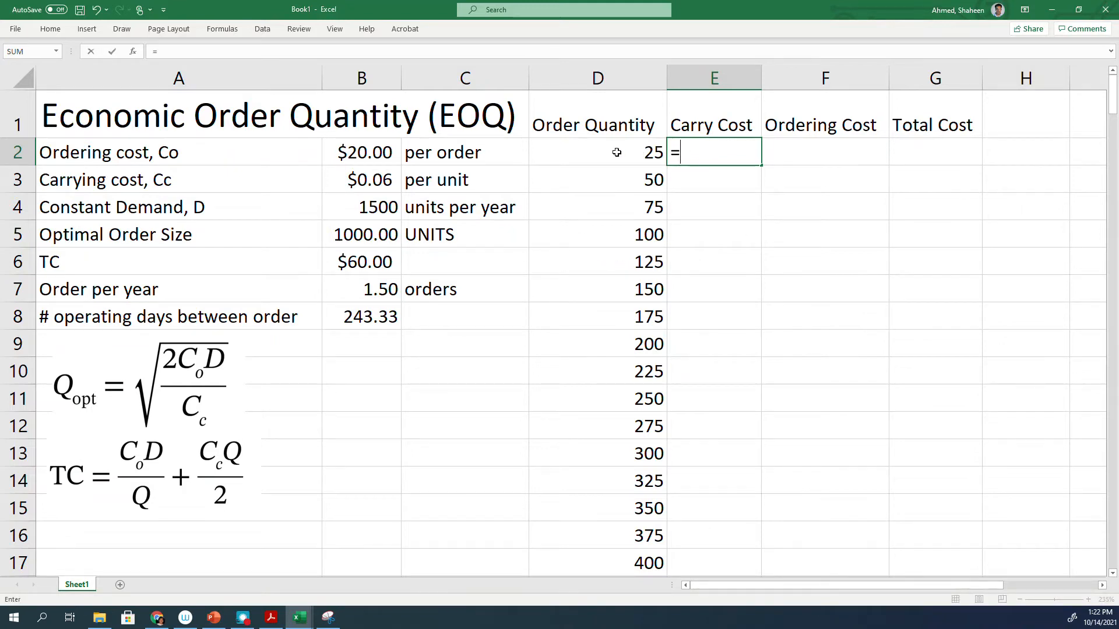
click(361, 179)
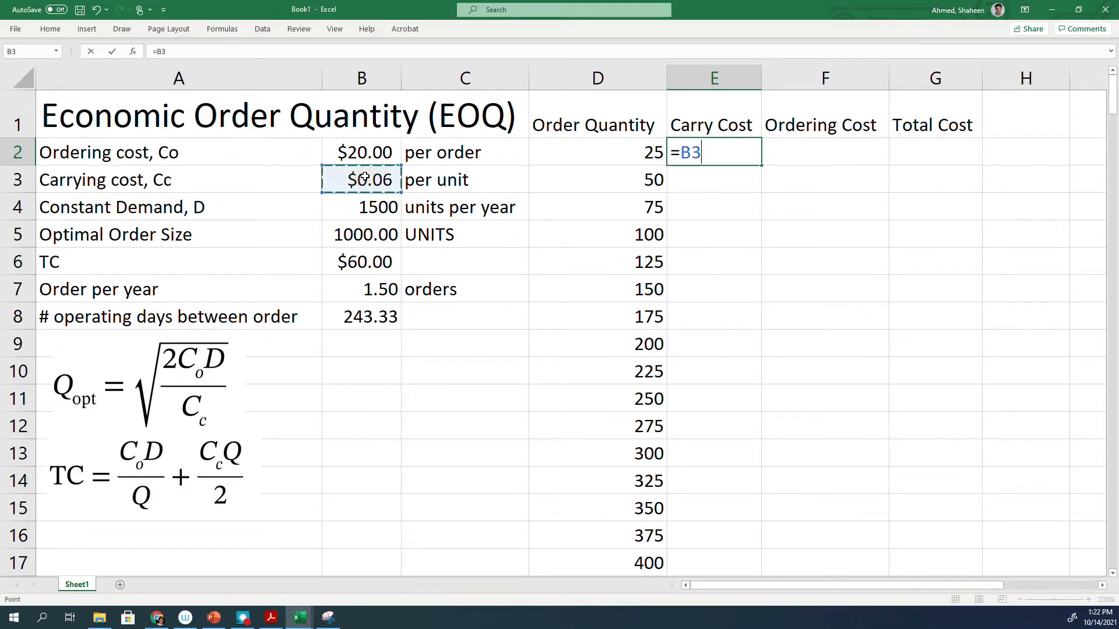
text(*)
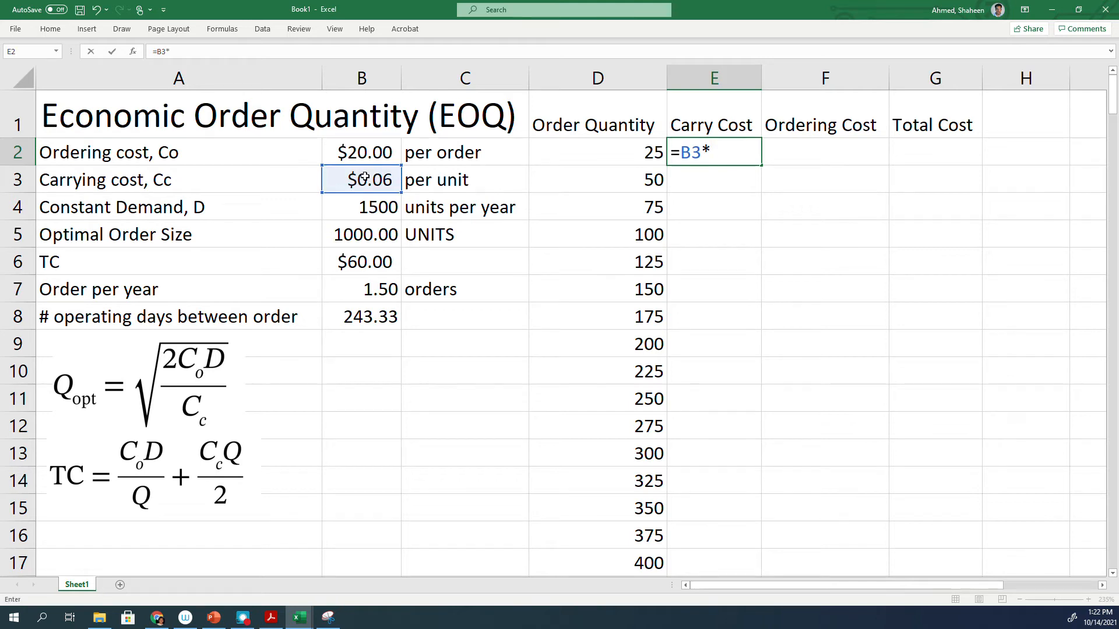
click(597, 152)
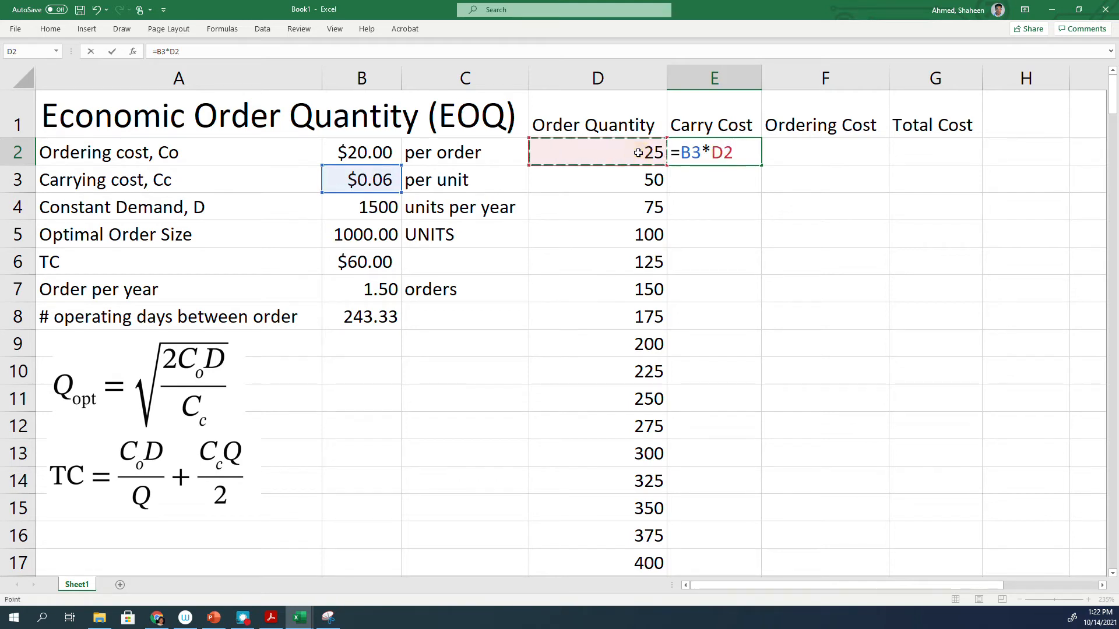
text(/2)
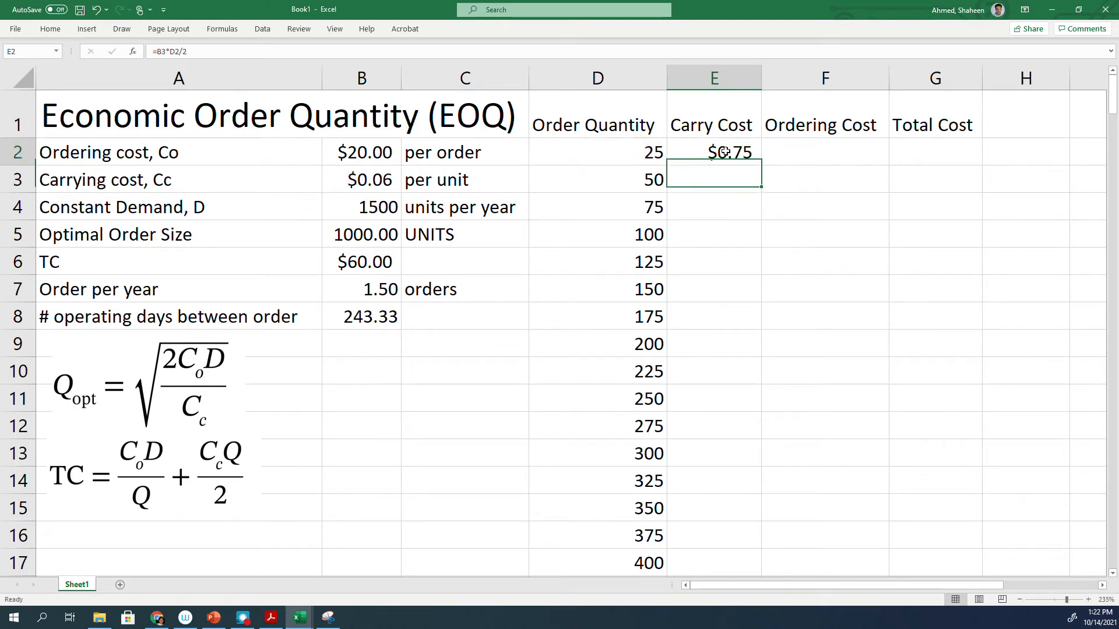
click(713, 152)
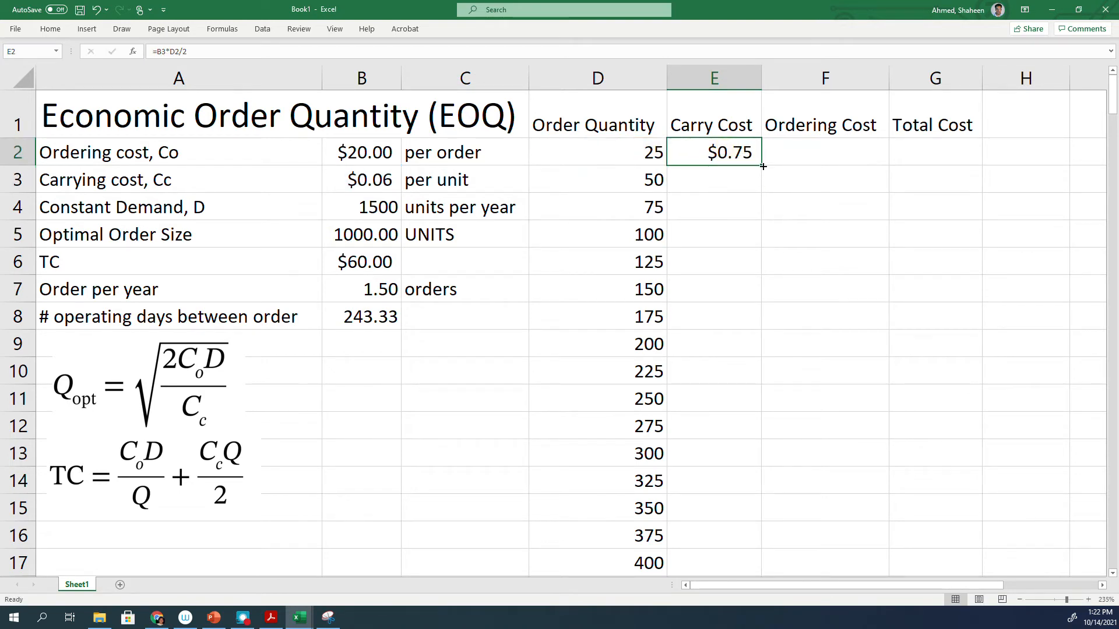
double_click(714, 152)
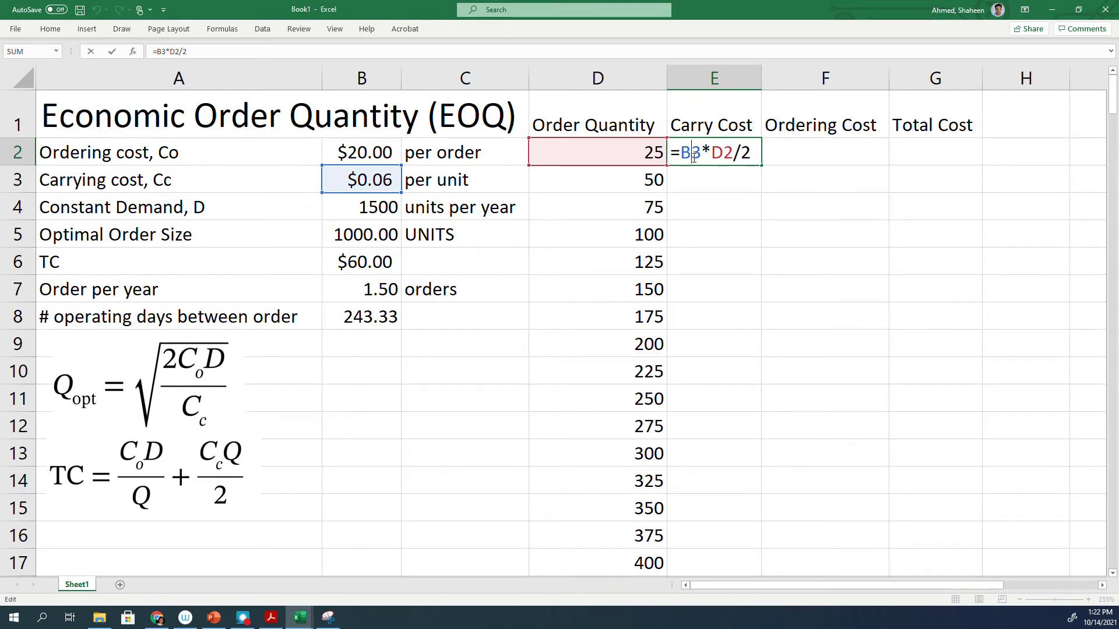
key(F4)
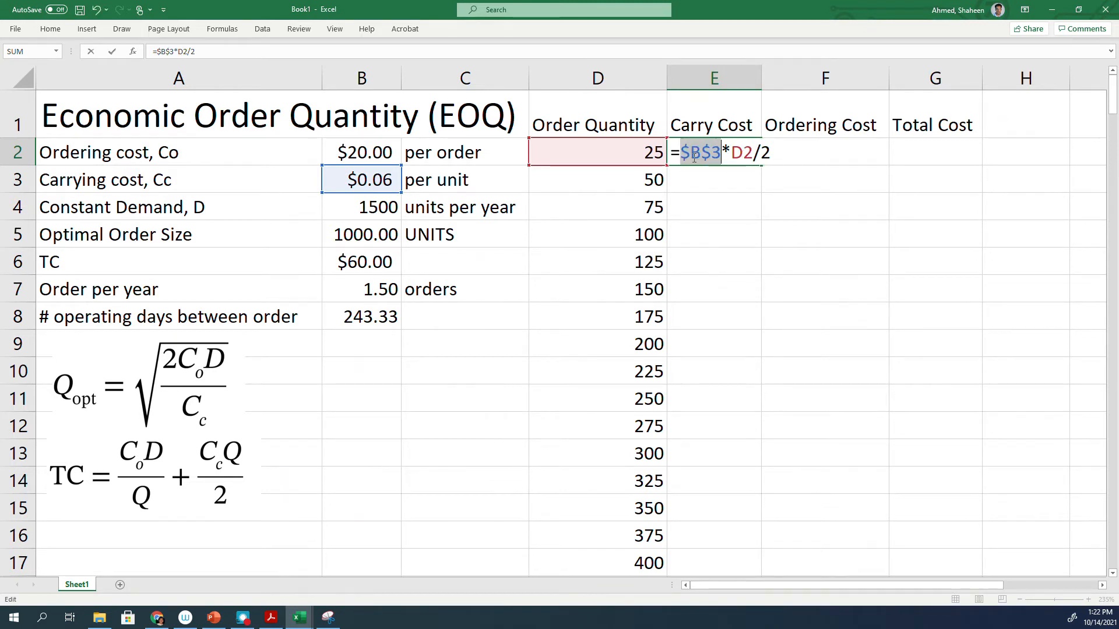
key(Enter)
text(=)
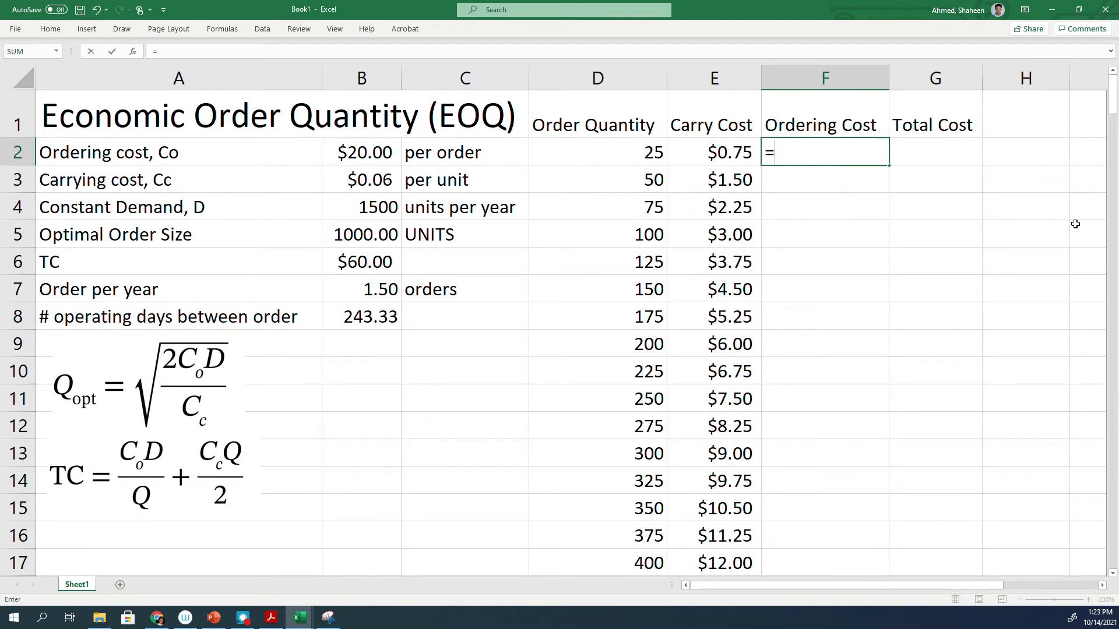
click(362, 152)
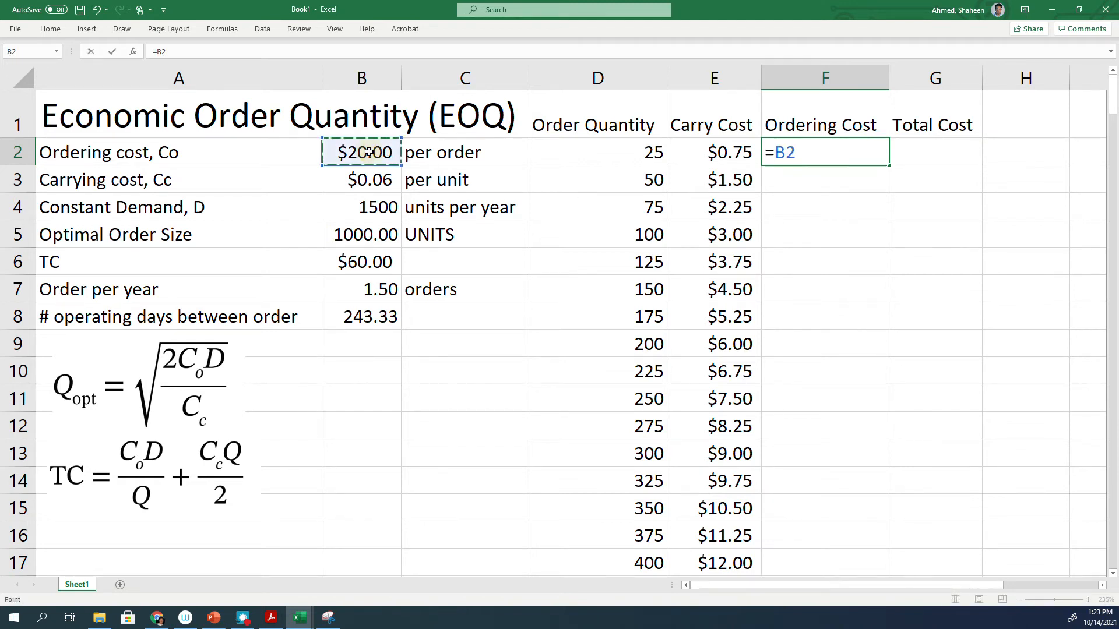
Complete the ordering cost formula =$B$2*$B$4/D2 in F2 with absolute references
text(*)
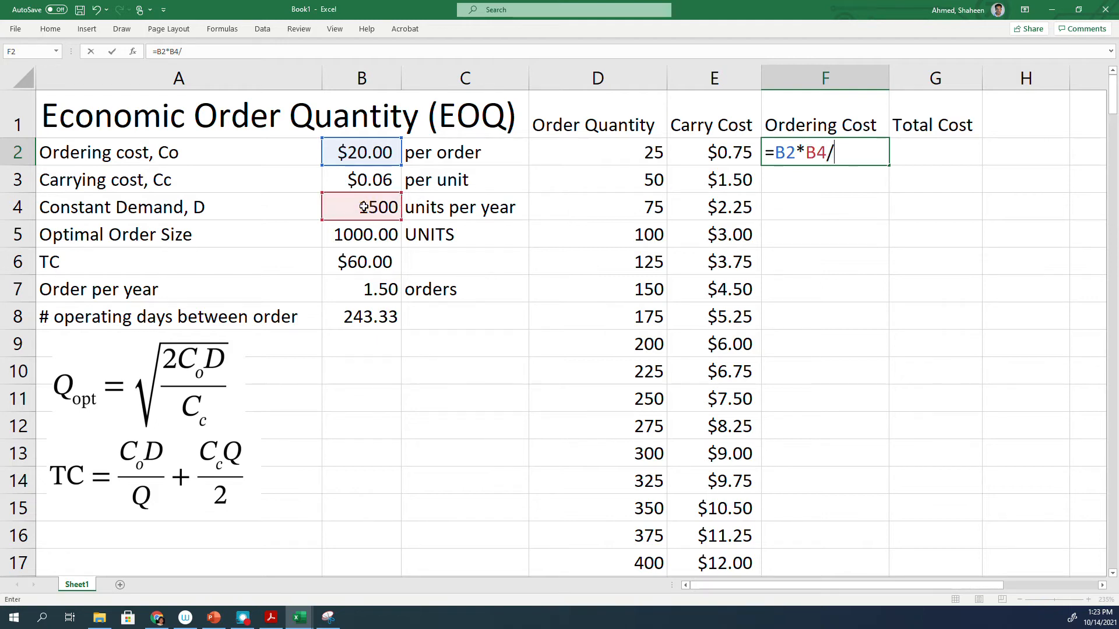
click(608, 154)
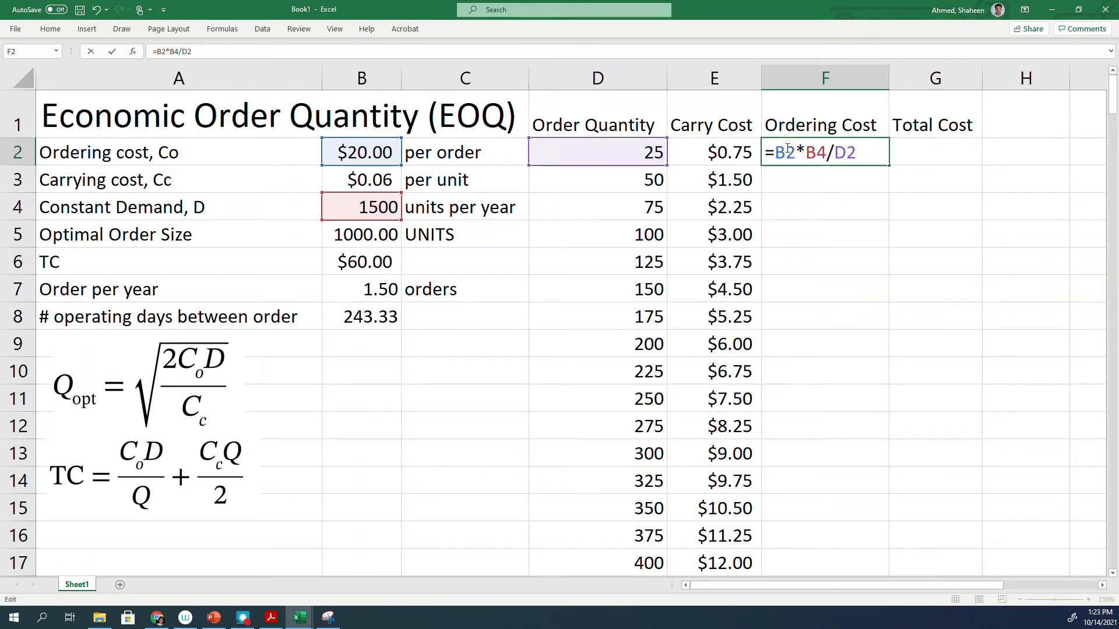
key(F4)
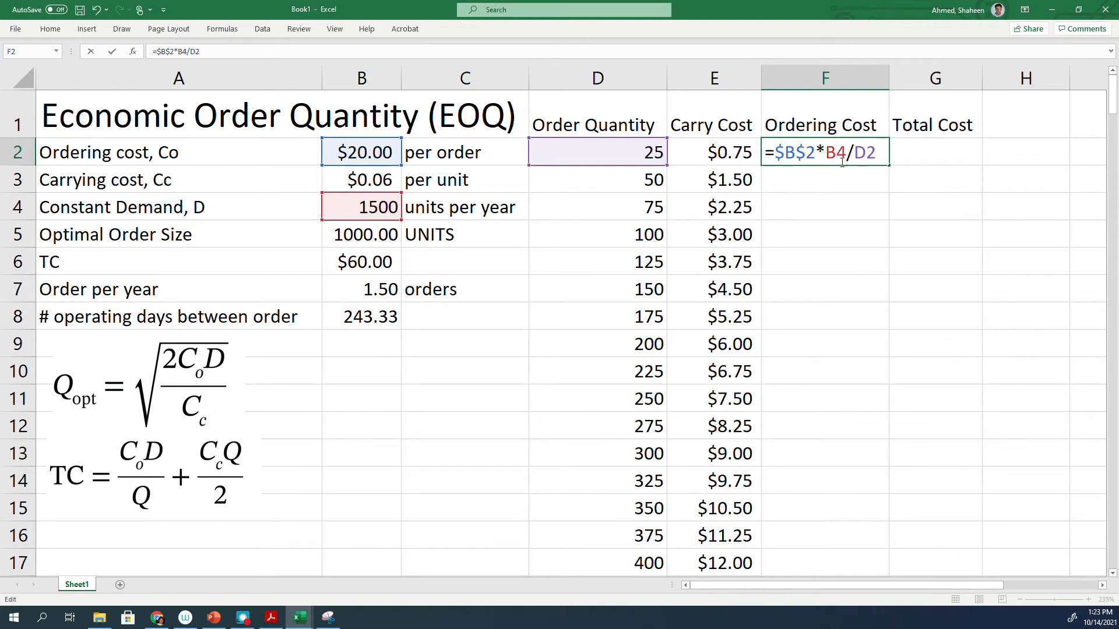
key(Enter)
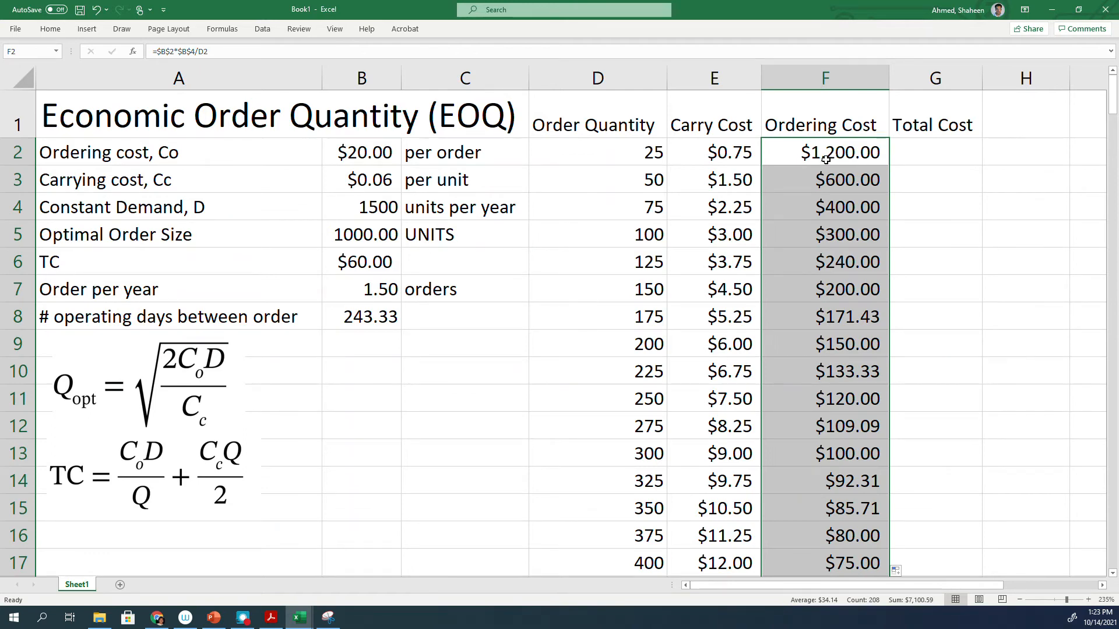
mouse_move(772, 308)
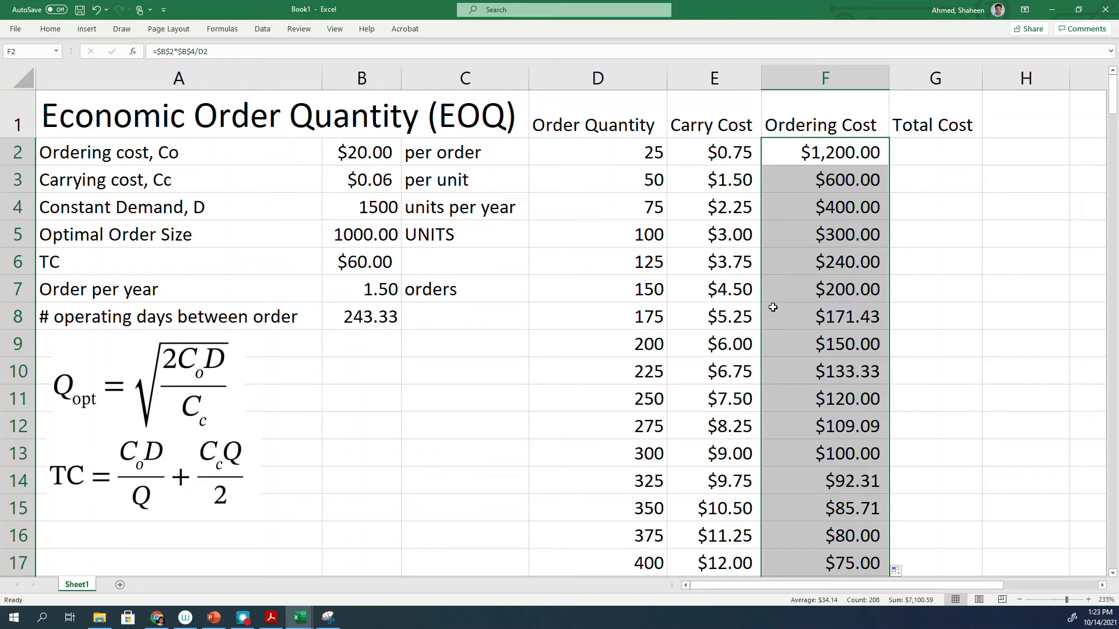
mouse_move(716, 169)
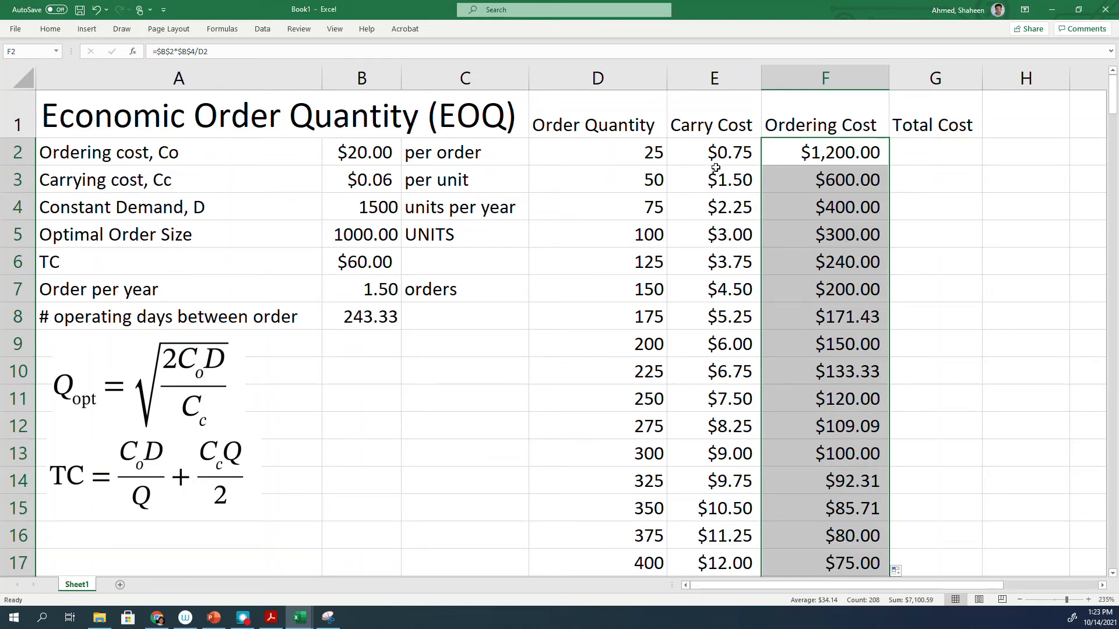
click(714, 153)
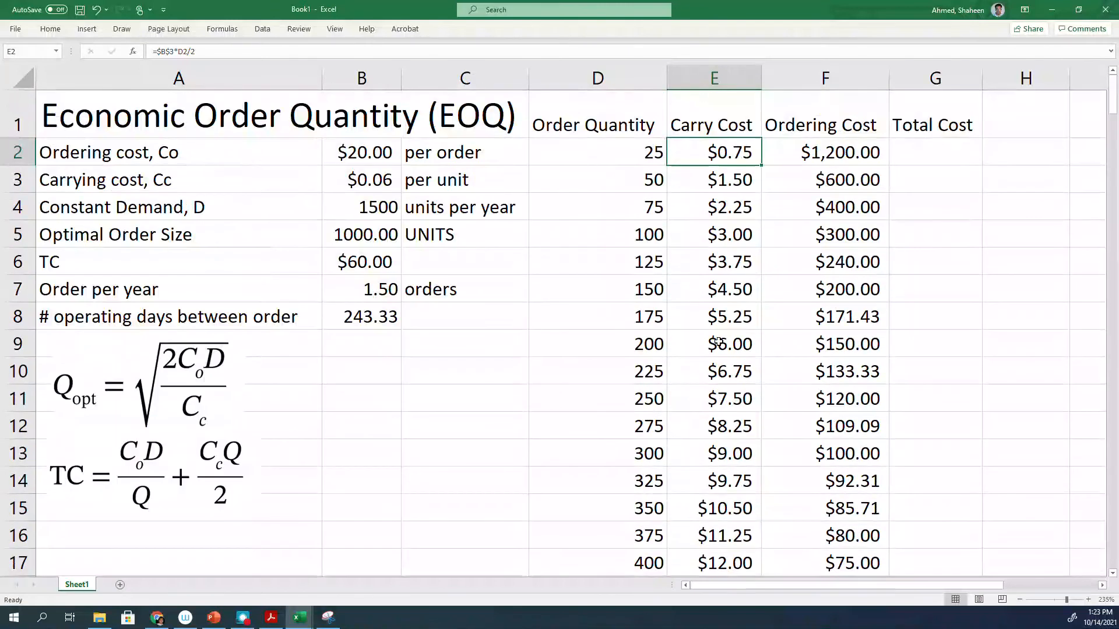
Enter =SUM(E2:F2) in G2 to total carry and ordering cost
click(938, 158)
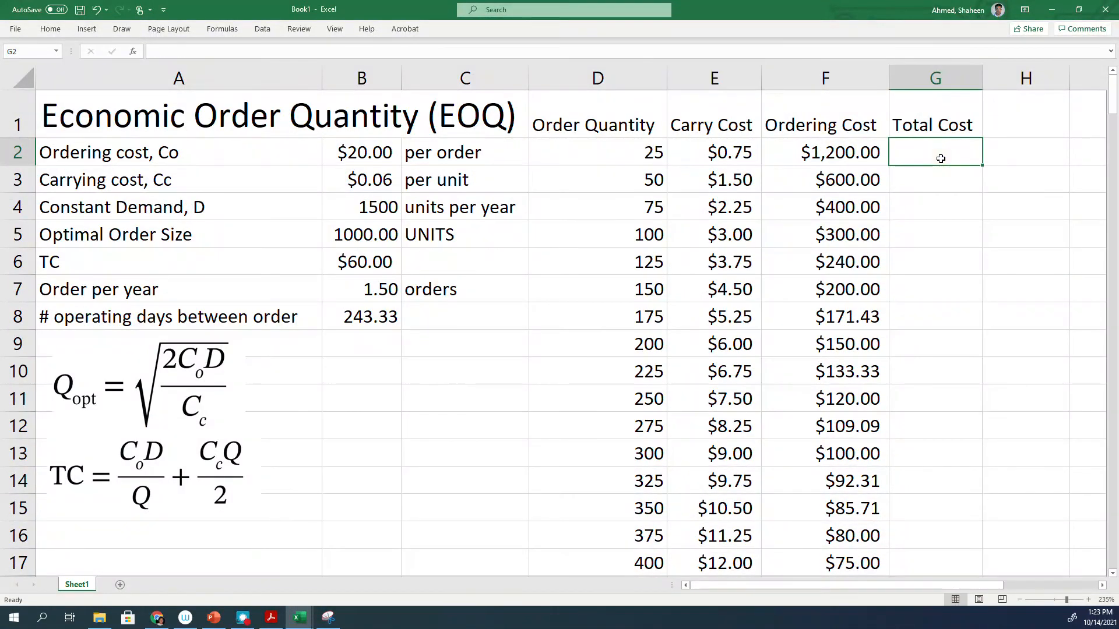
text(=)
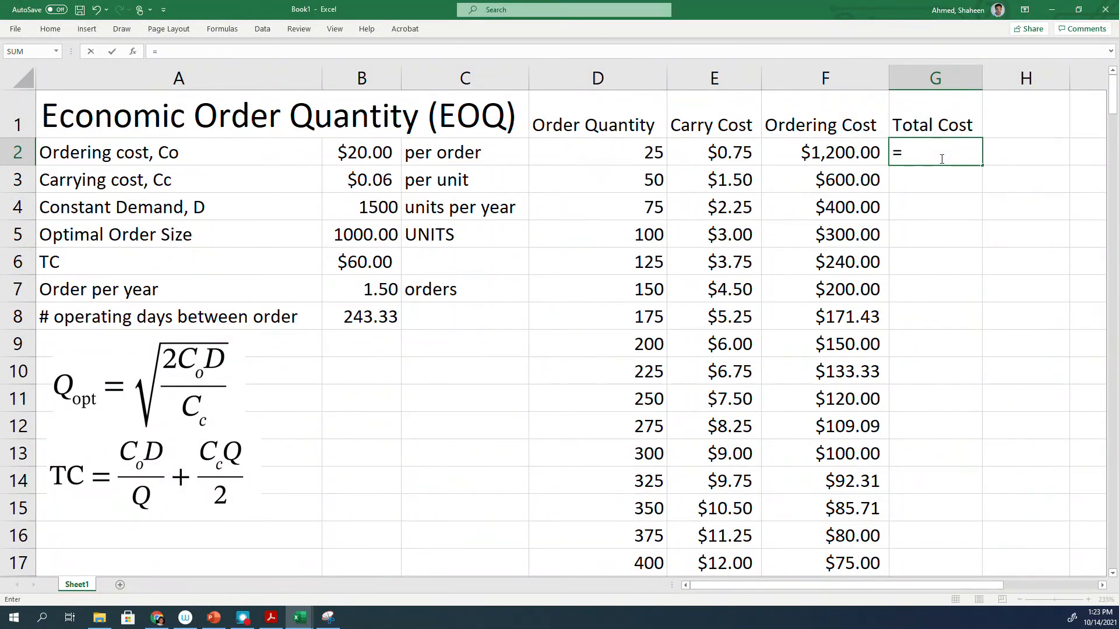
text(sum()
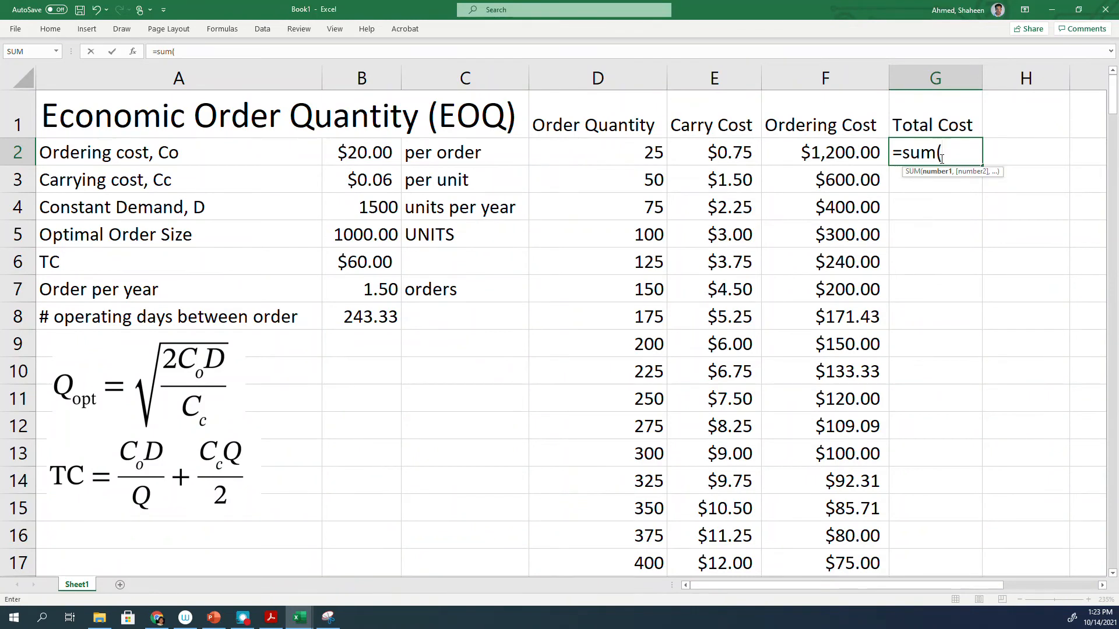
drag(713, 152, 825, 152)
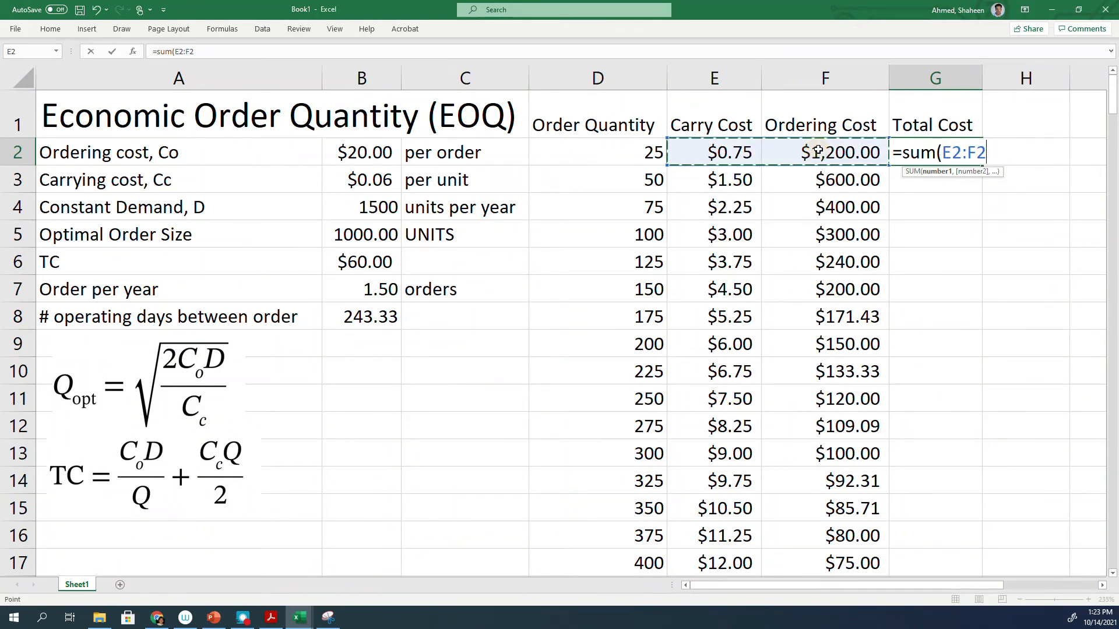
key(Enter)
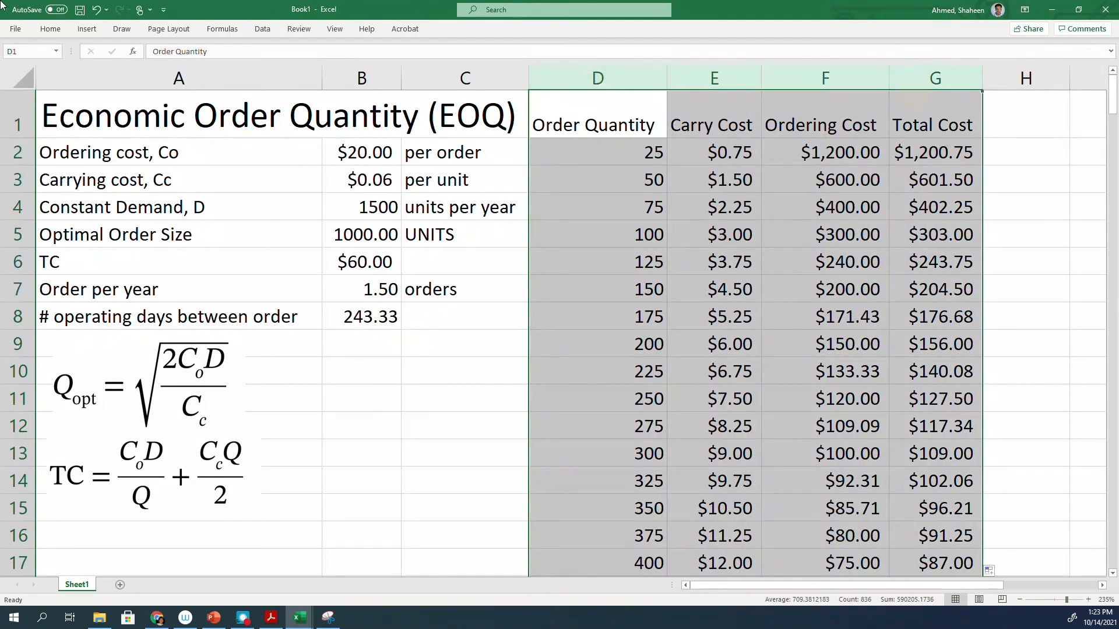
Insert a line chart of the Carry, Ordering and Total Cost columns
click(86, 28)
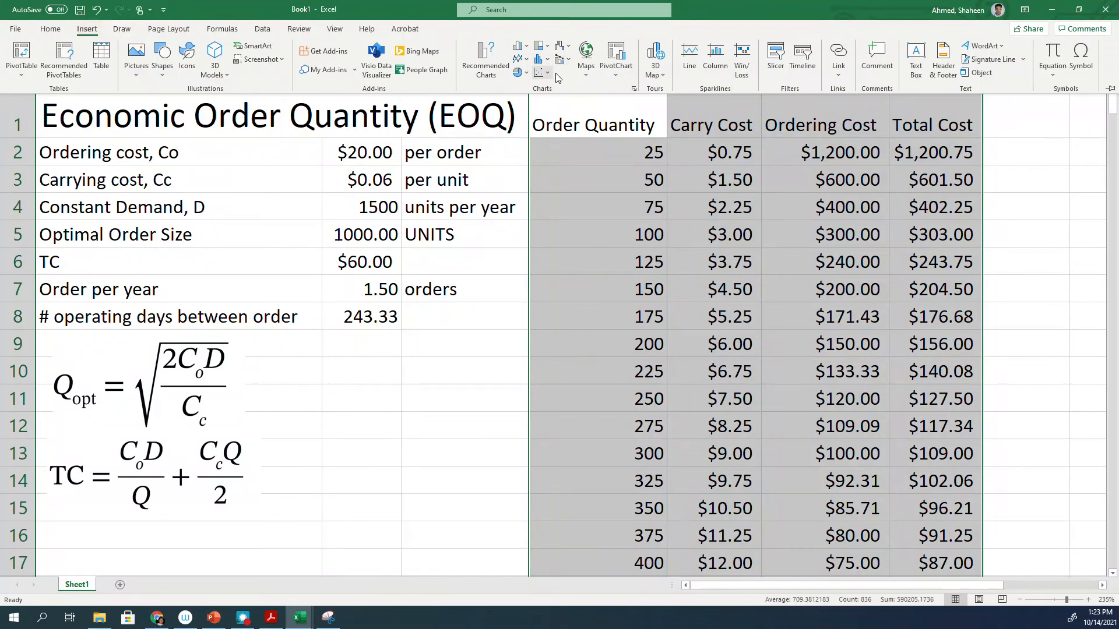
click(537, 72)
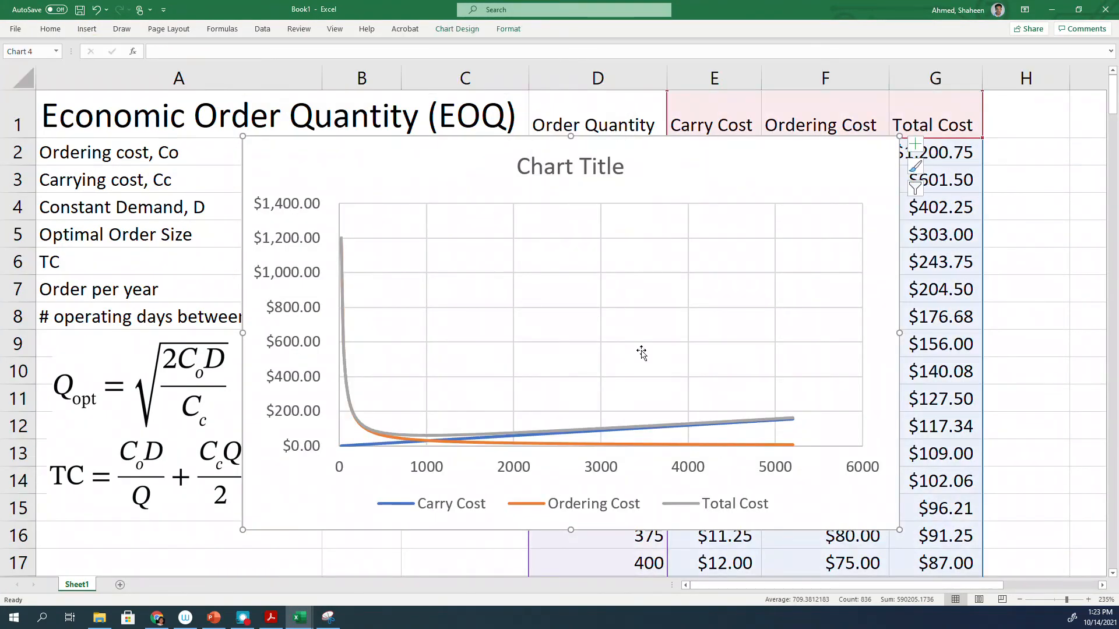
mouse_move(522, 476)
text(2000)
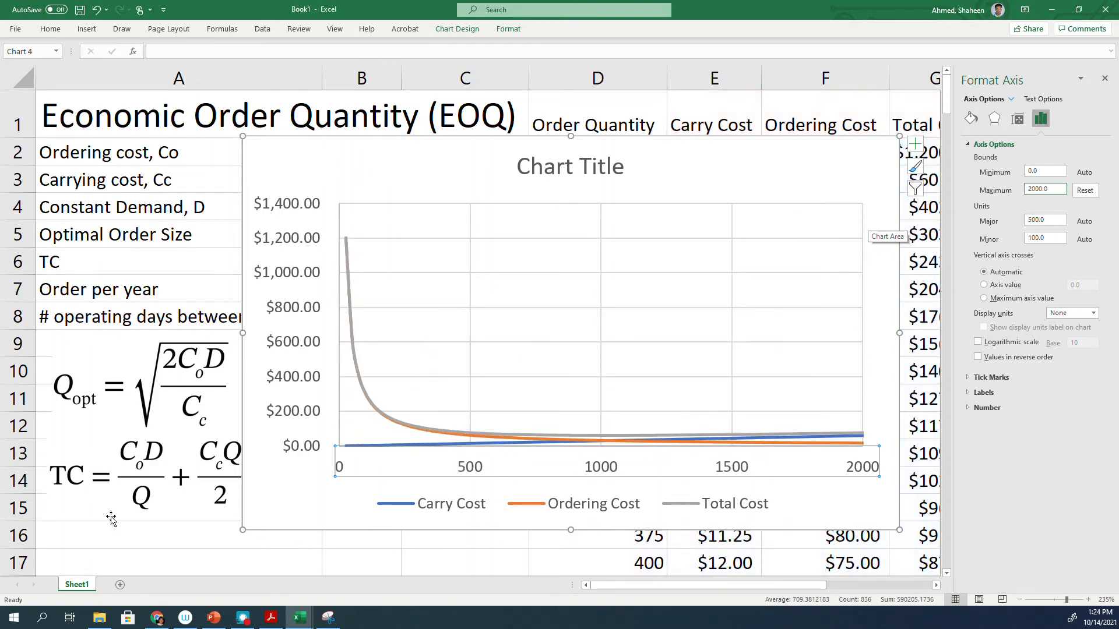
mouse_move(296, 383)
text(400)
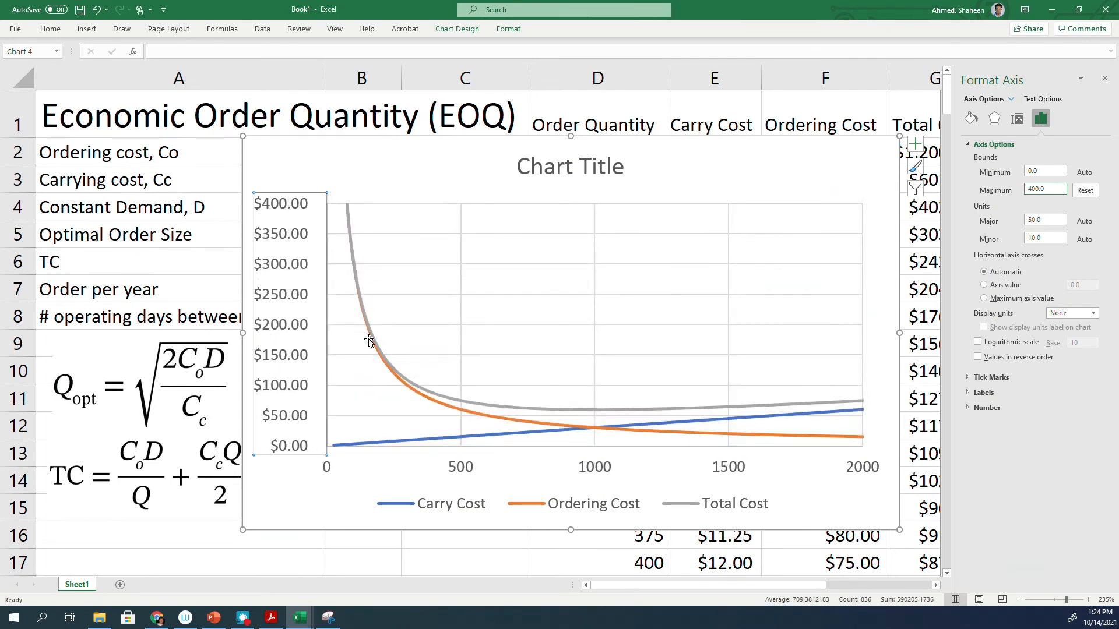
mouse_move(415, 388)
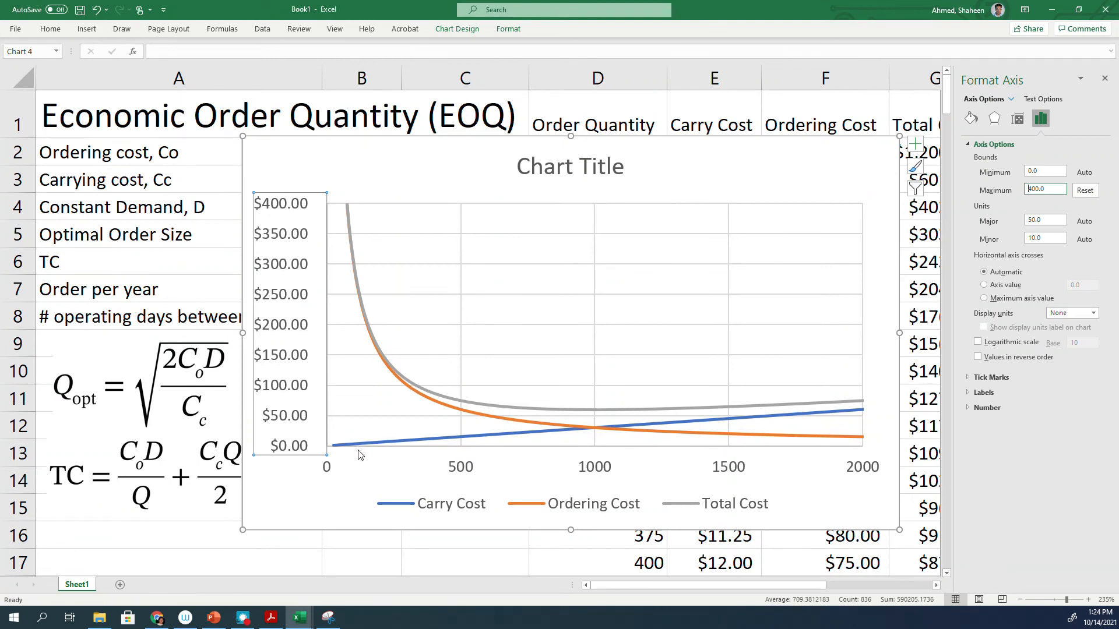
mouse_move(1051, 207)
text(150)
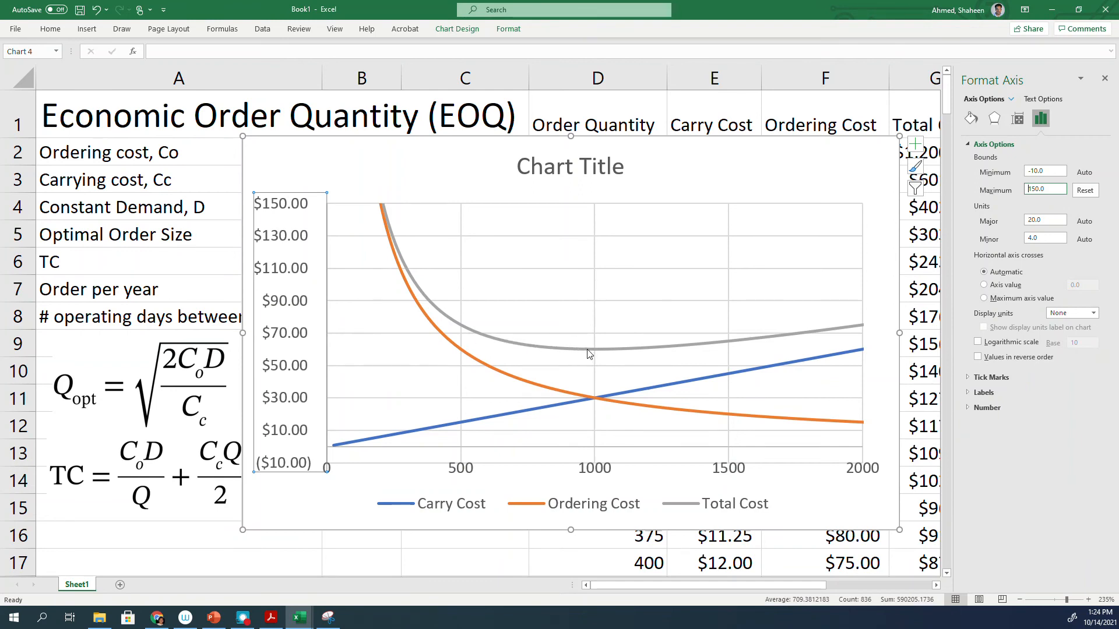
mouse_move(600, 354)
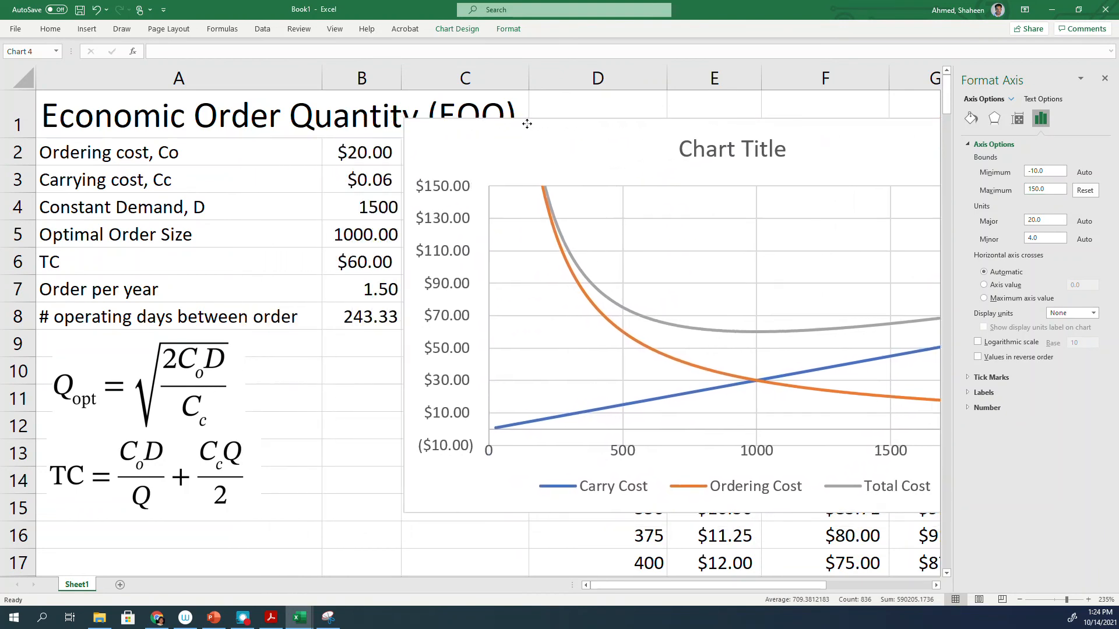
Move the chart higher on the sheet and close the Format Chart Area pane
drag(527, 122, 503, 105)
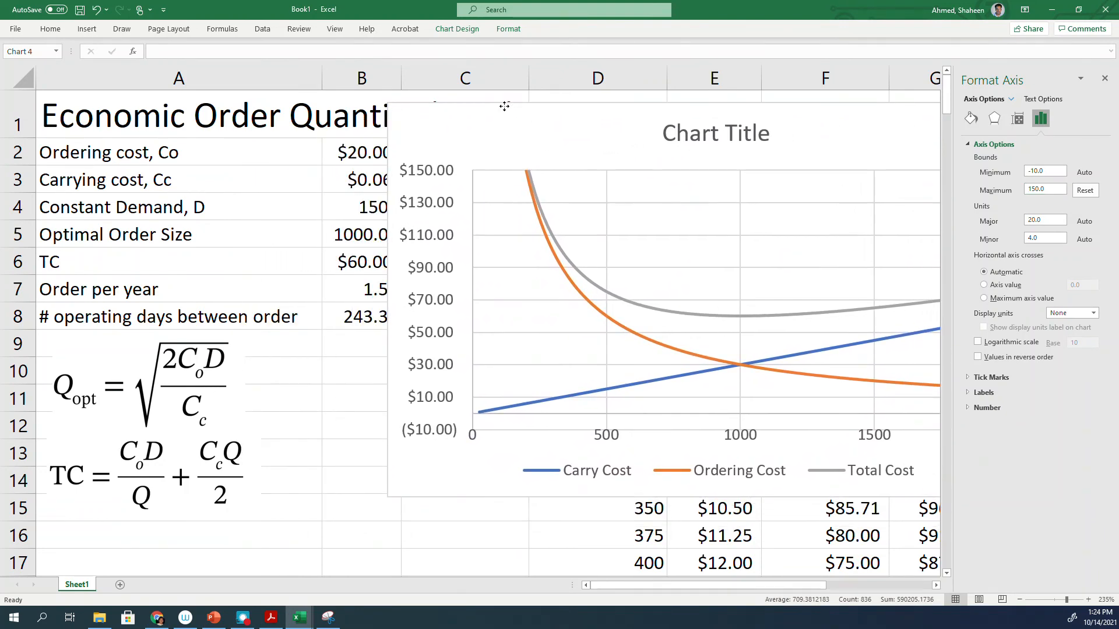
click(613, 109)
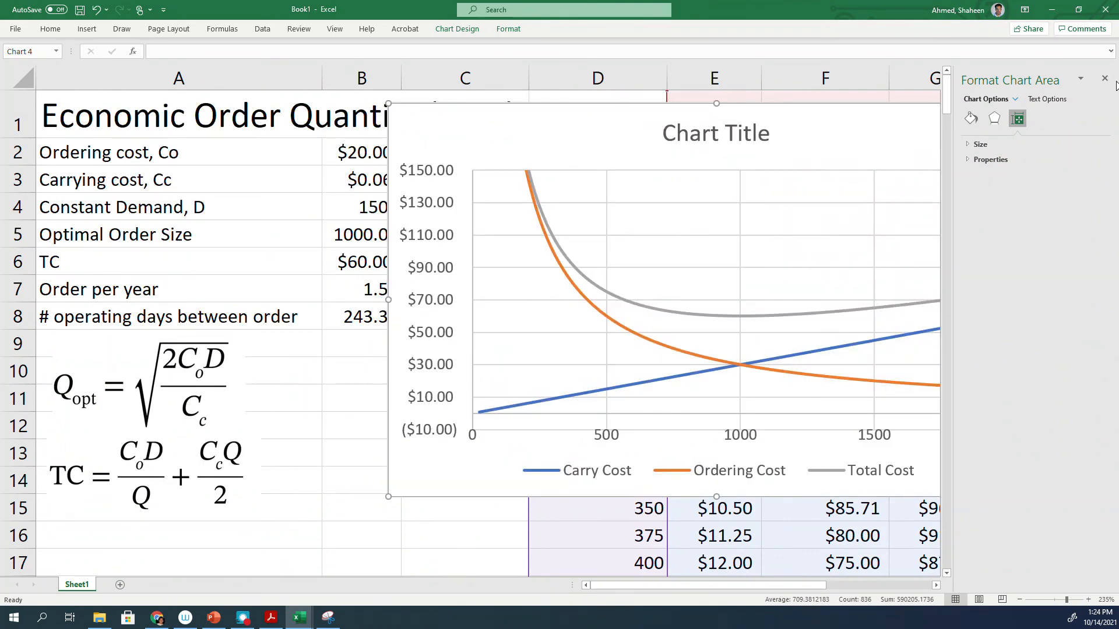
click(1103, 77)
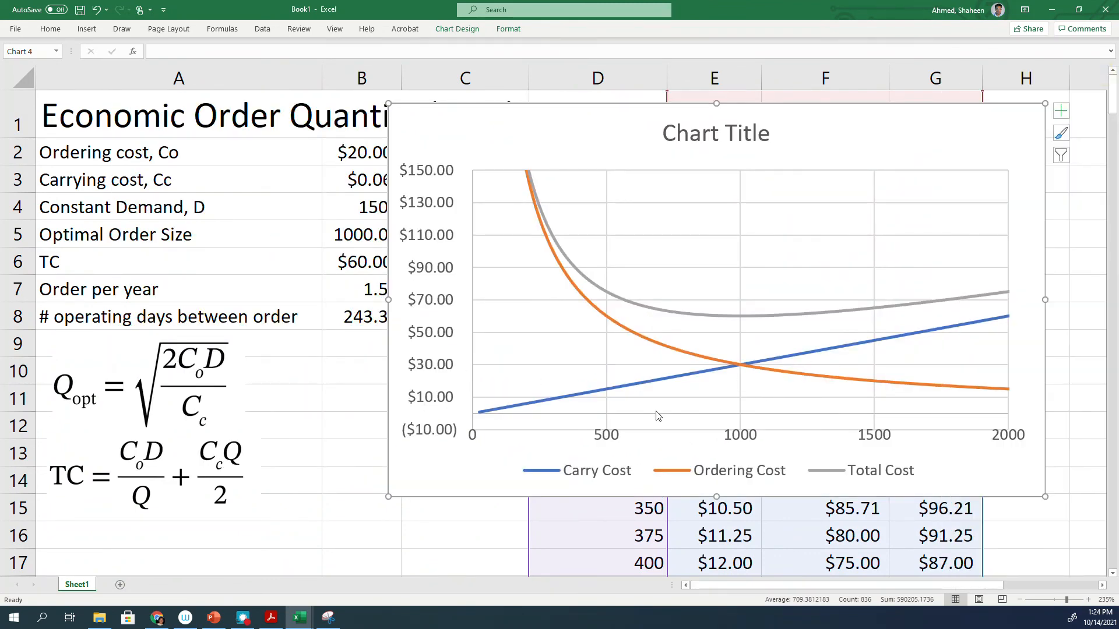
mouse_move(540, 404)
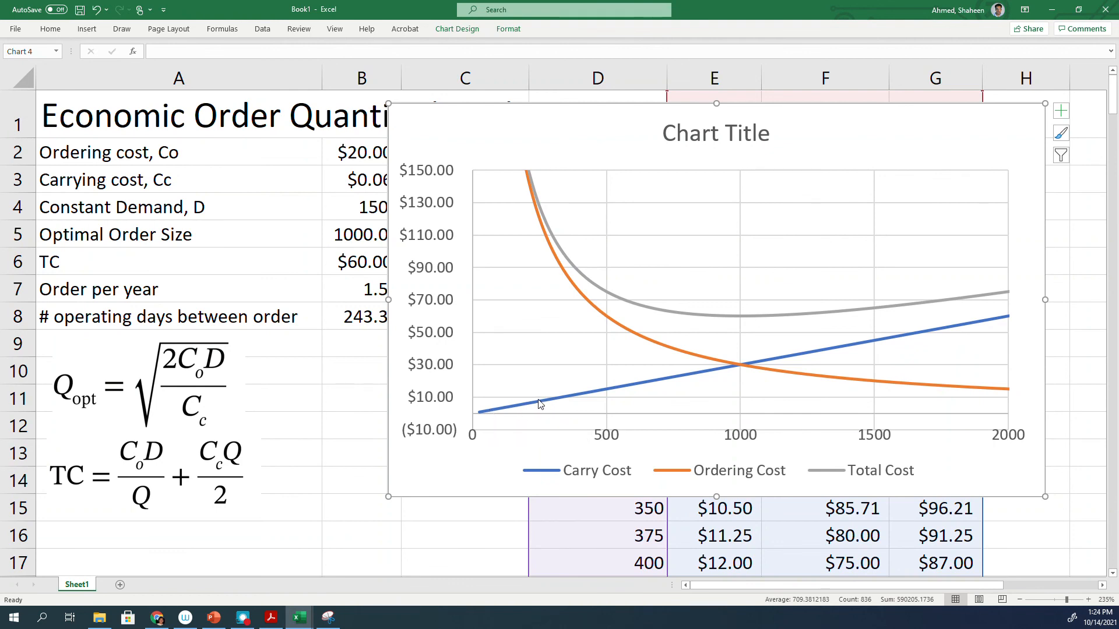
mouse_move(793, 348)
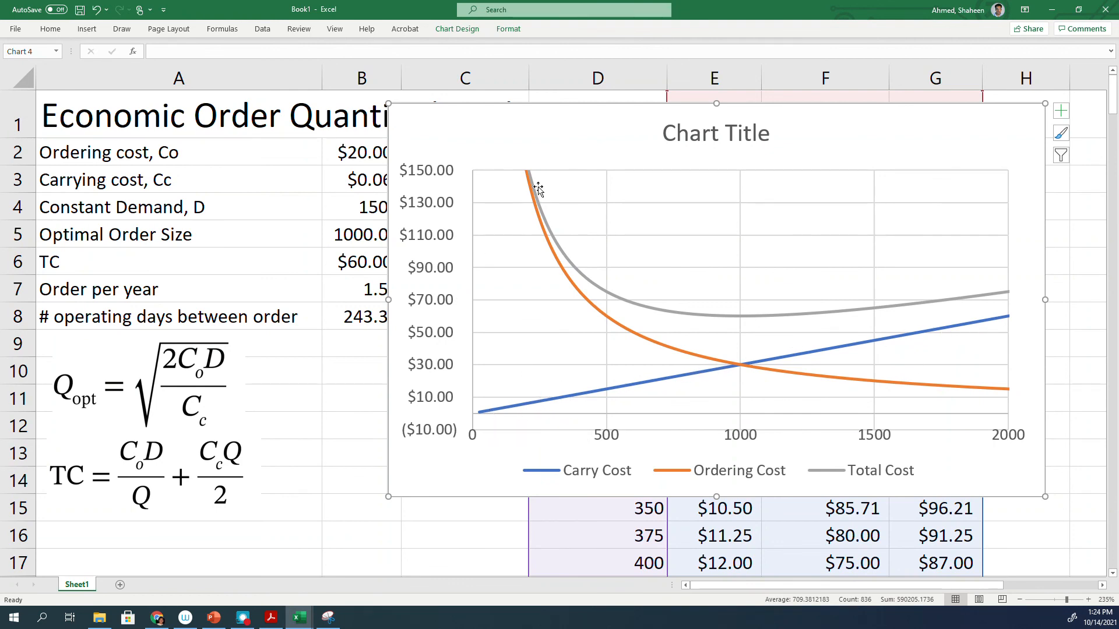
mouse_move(525, 185)
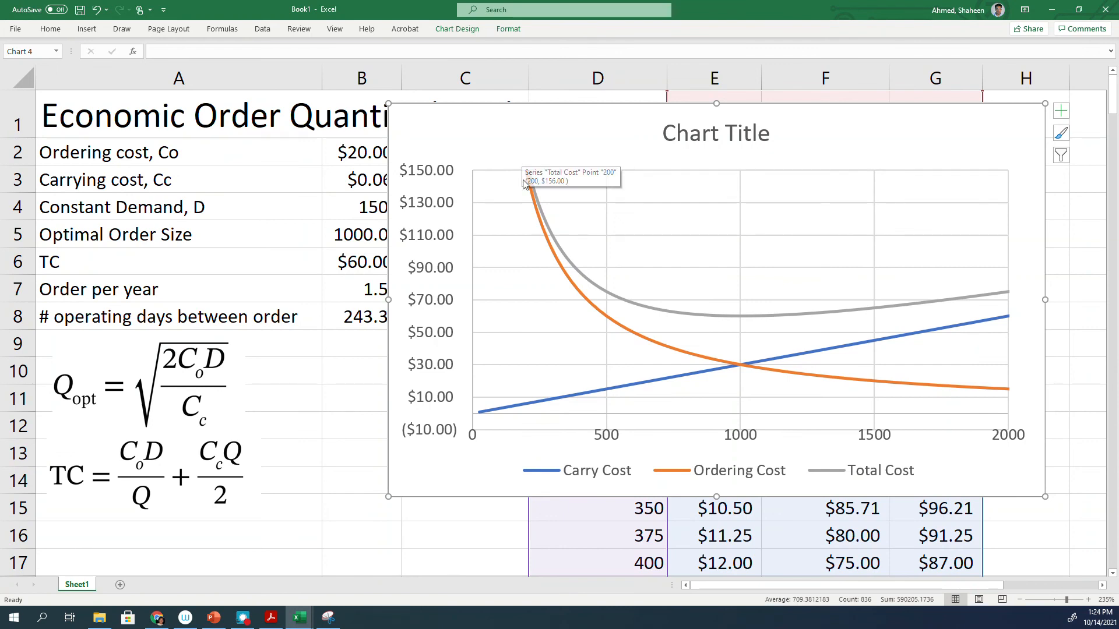
mouse_move(815, 383)
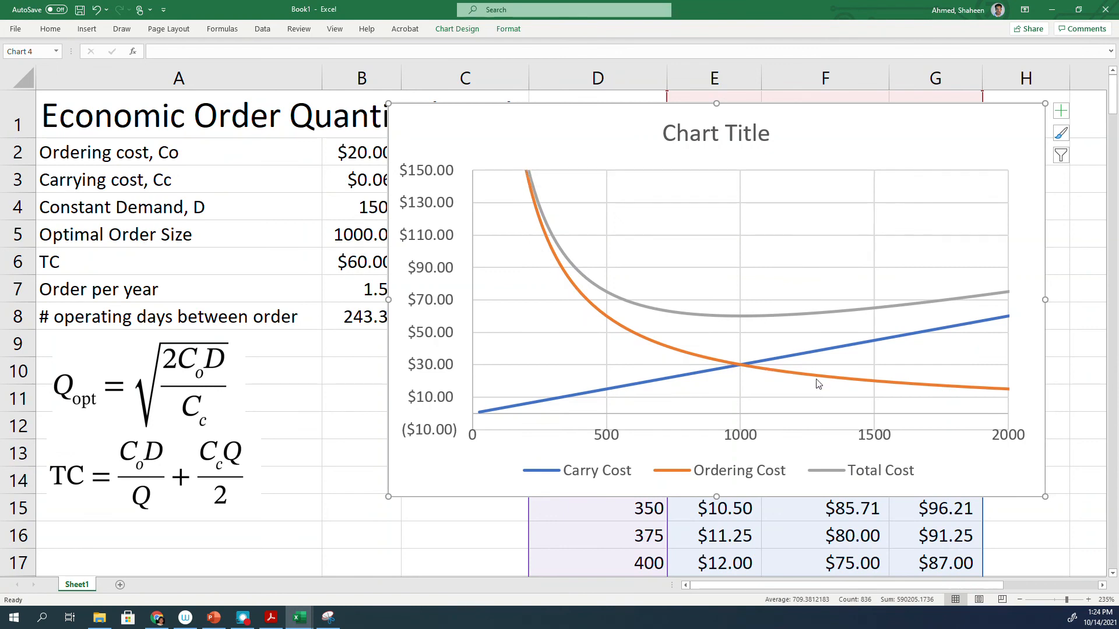
mouse_move(702, 336)
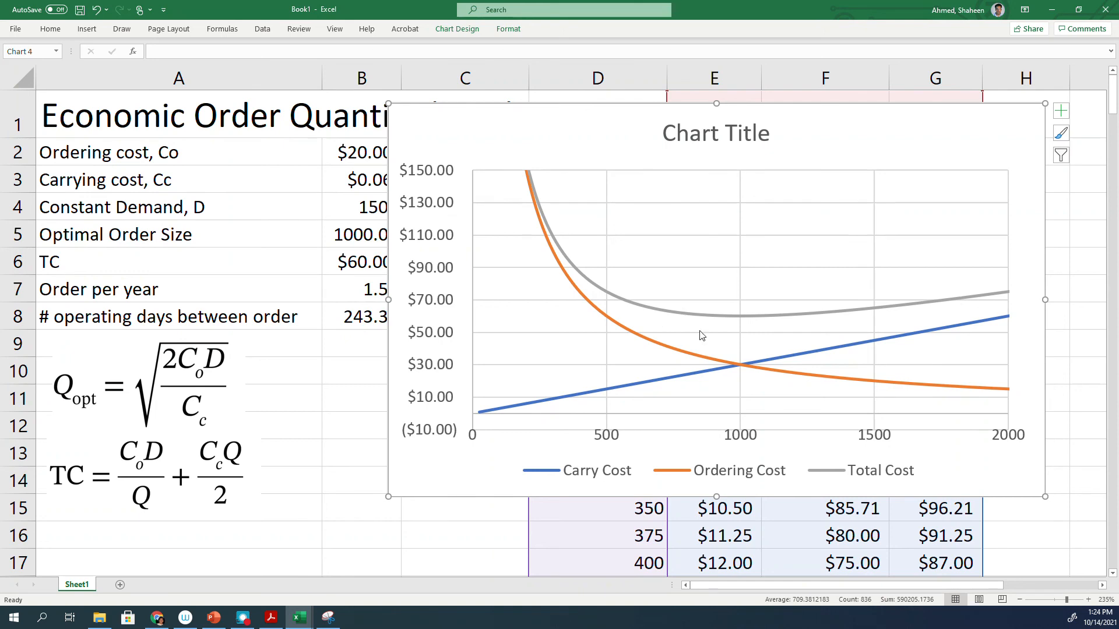
mouse_move(711, 349)
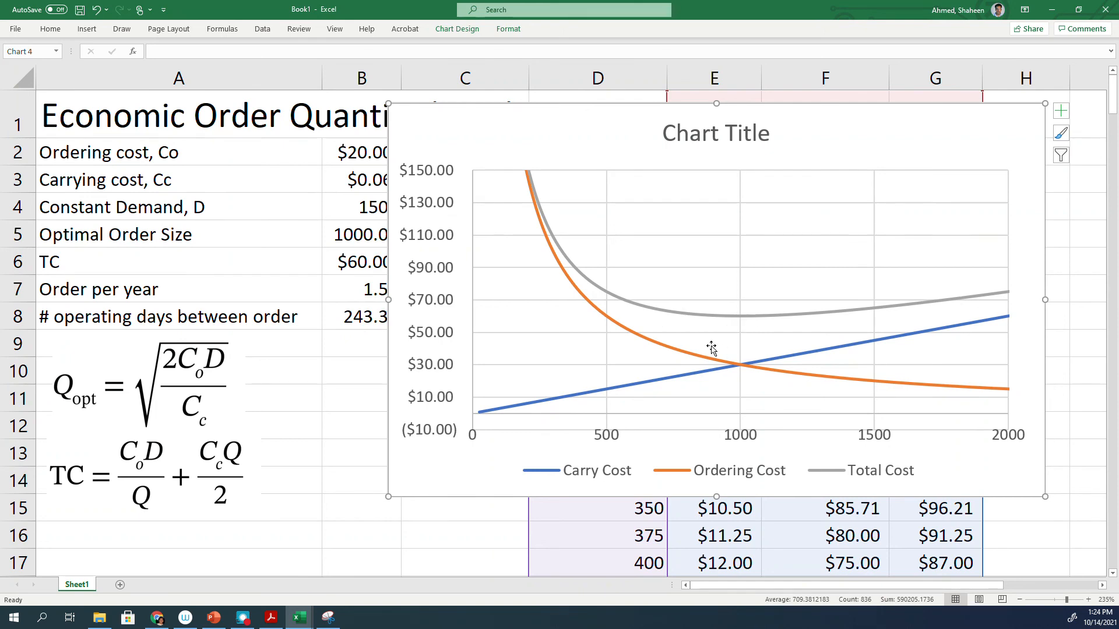
mouse_move(737, 326)
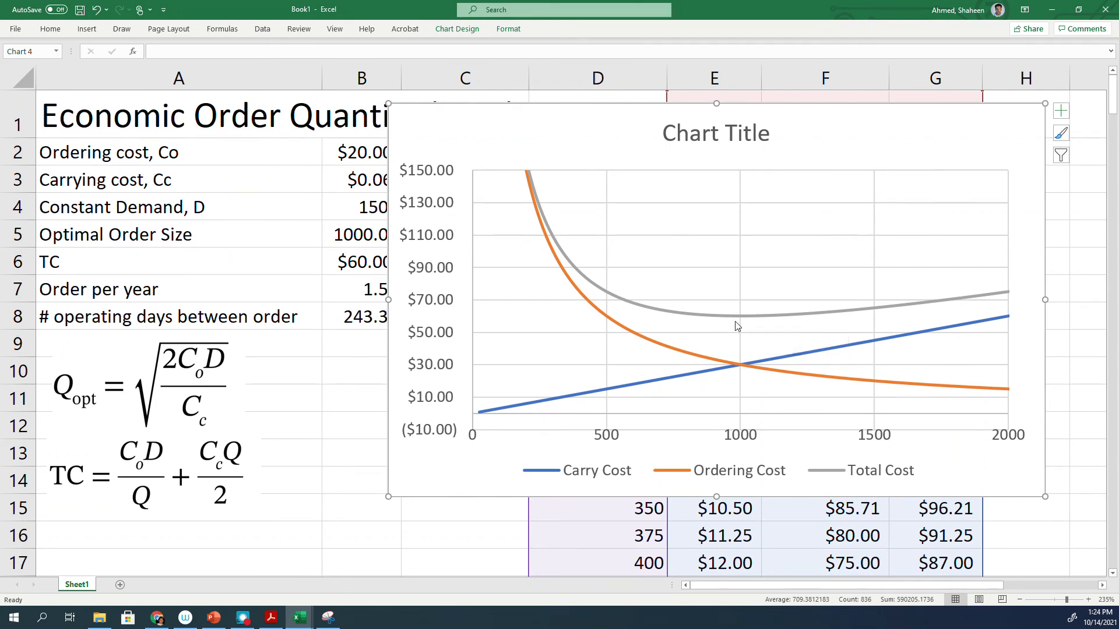